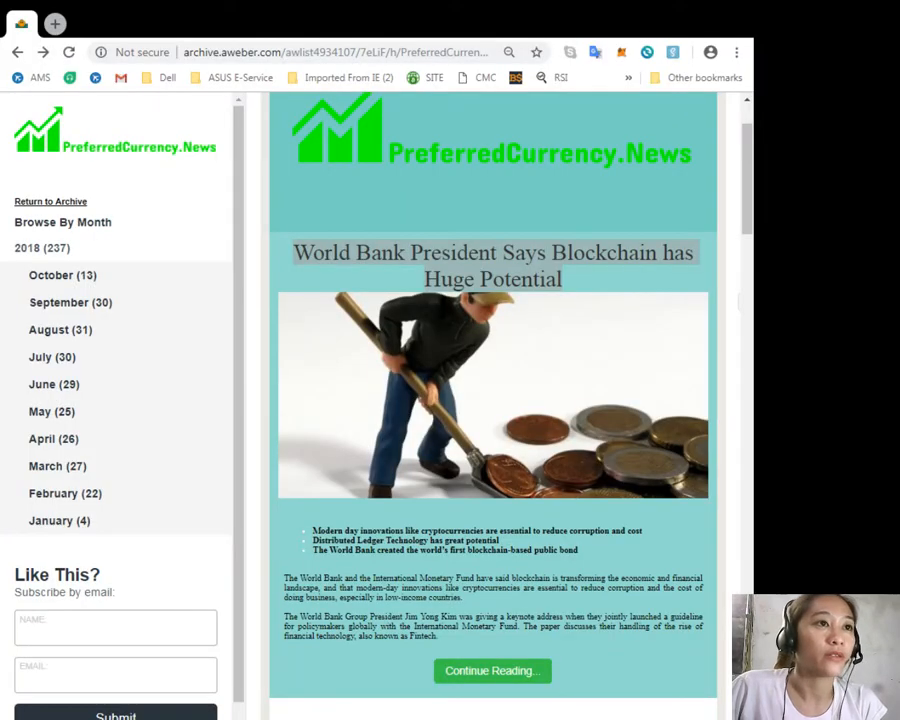
Follow the 'Read More' link under the TRON CEO forthcoming-partnership article in the newsletter
scroll("down", 3)
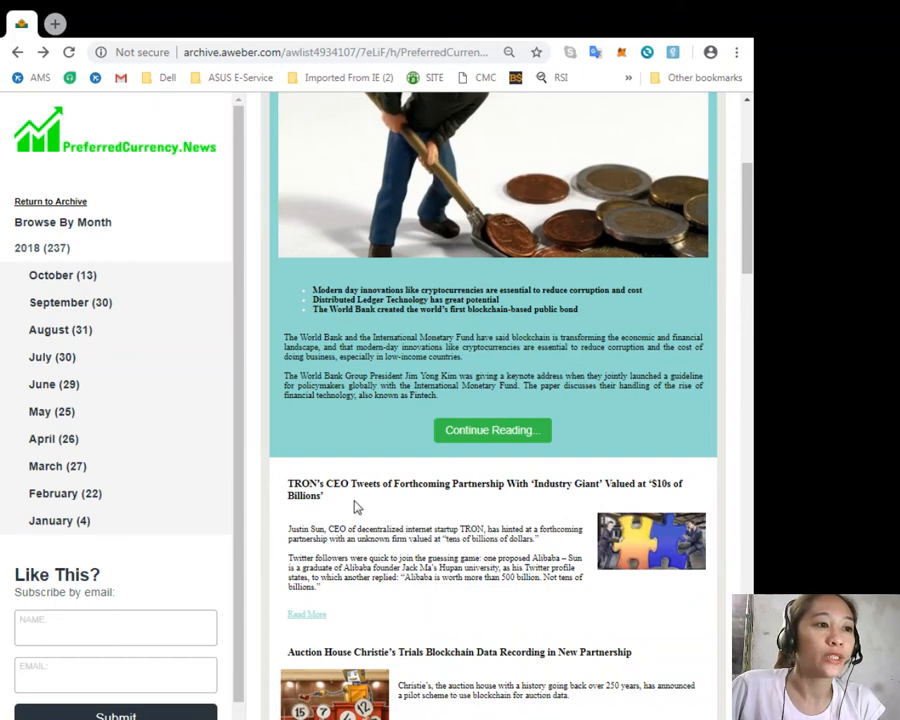
mouse_move(472, 504)
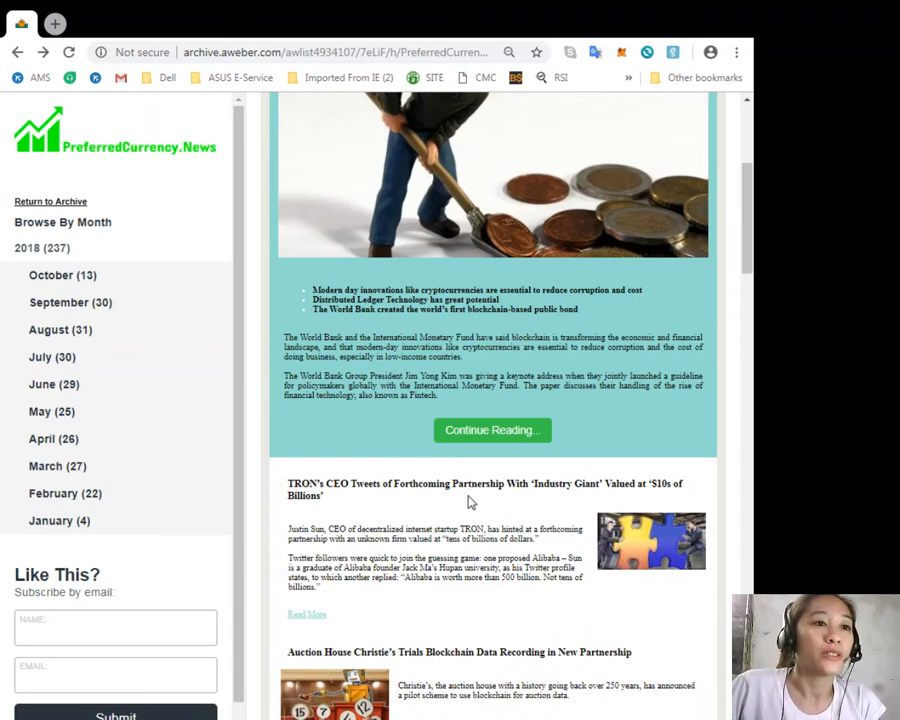
mouse_move(324, 616)
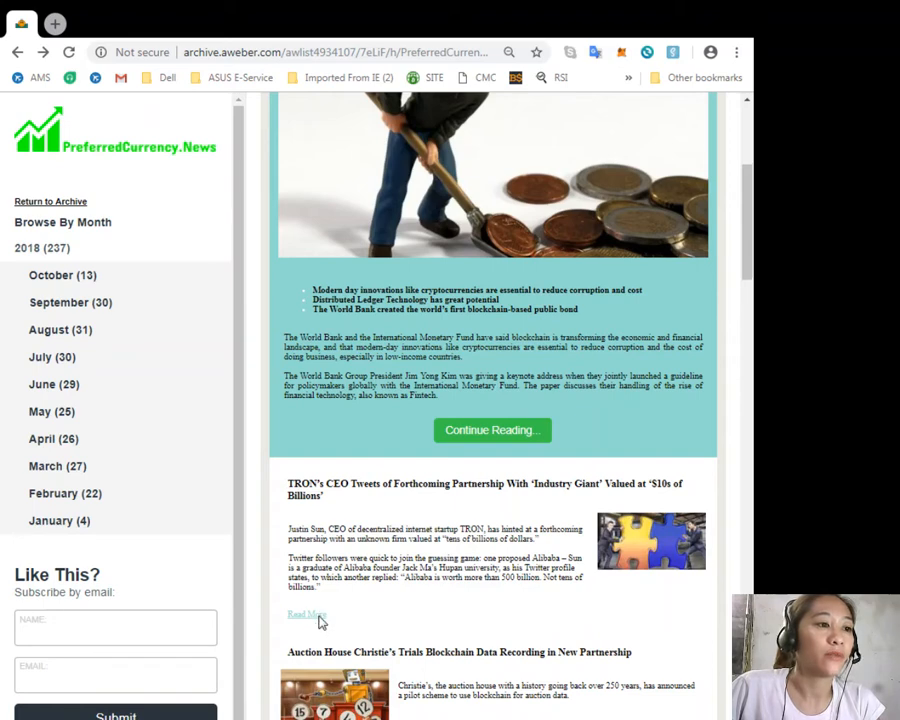
left_click(308, 614)
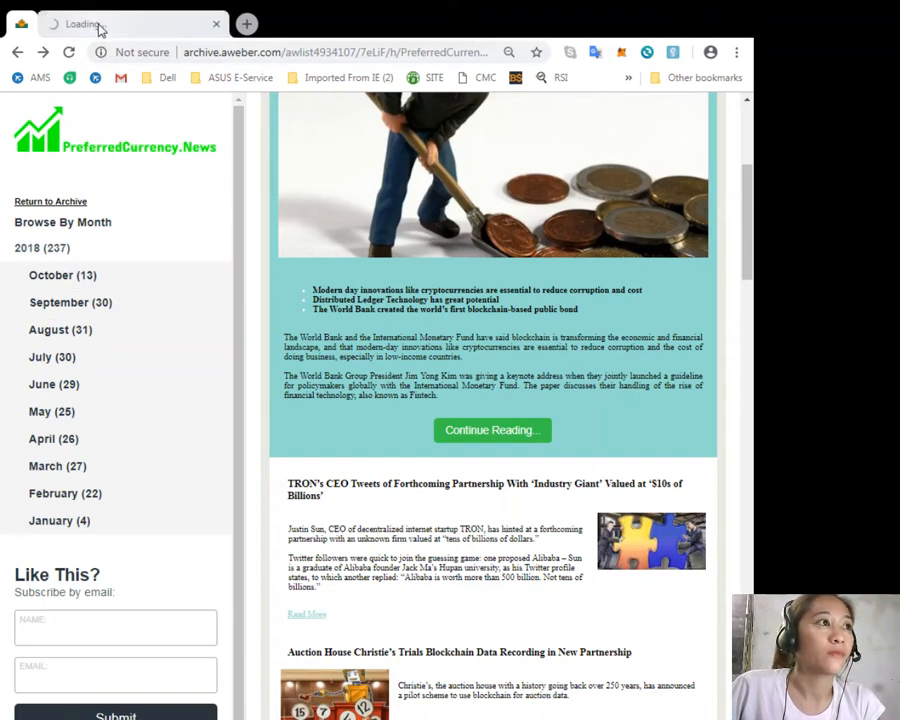
Load the TRON CEO partnership article on pcn.today and read through its body text
left_click(482, 488)
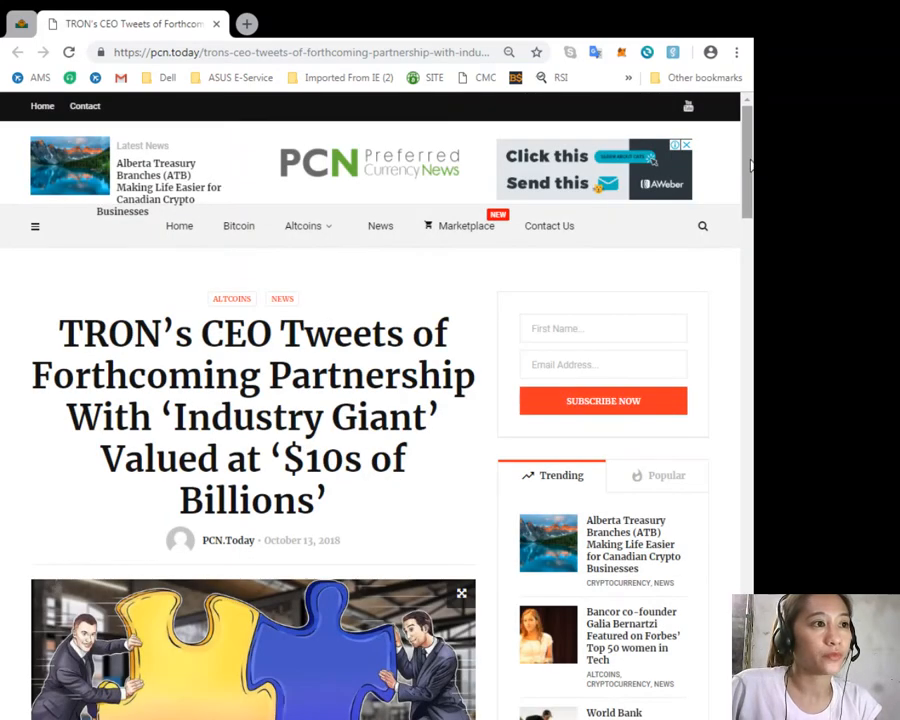
scroll("down", 3)
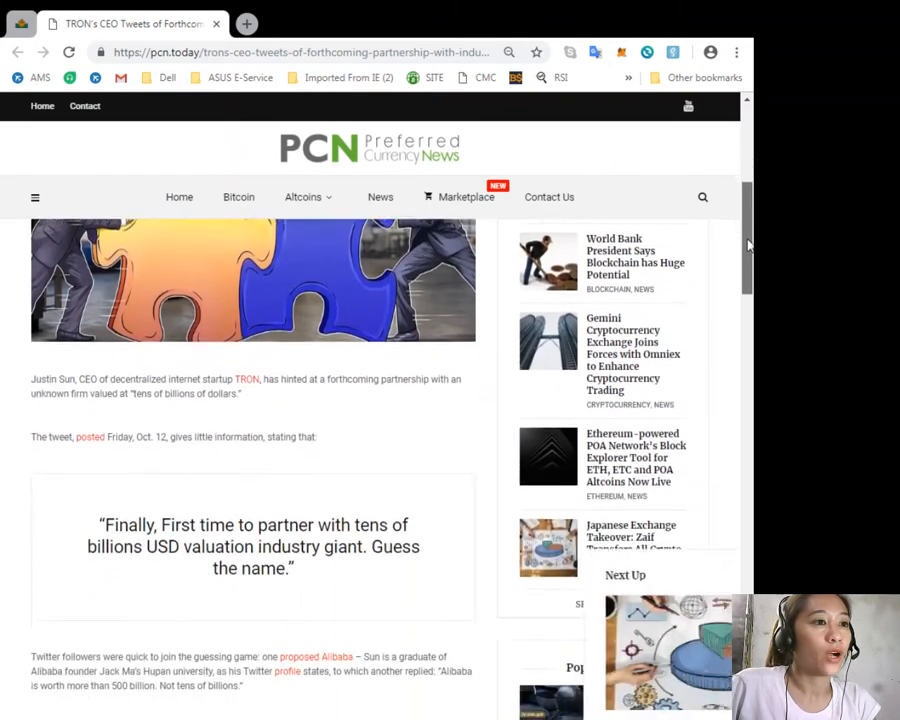
scroll("down", 3)
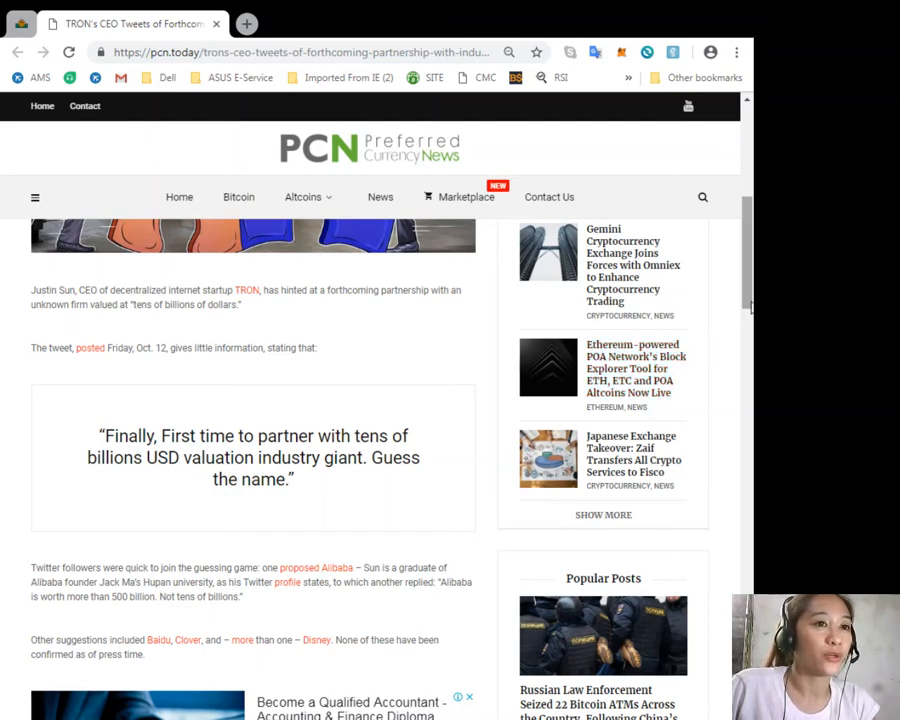
scroll("down", 3)
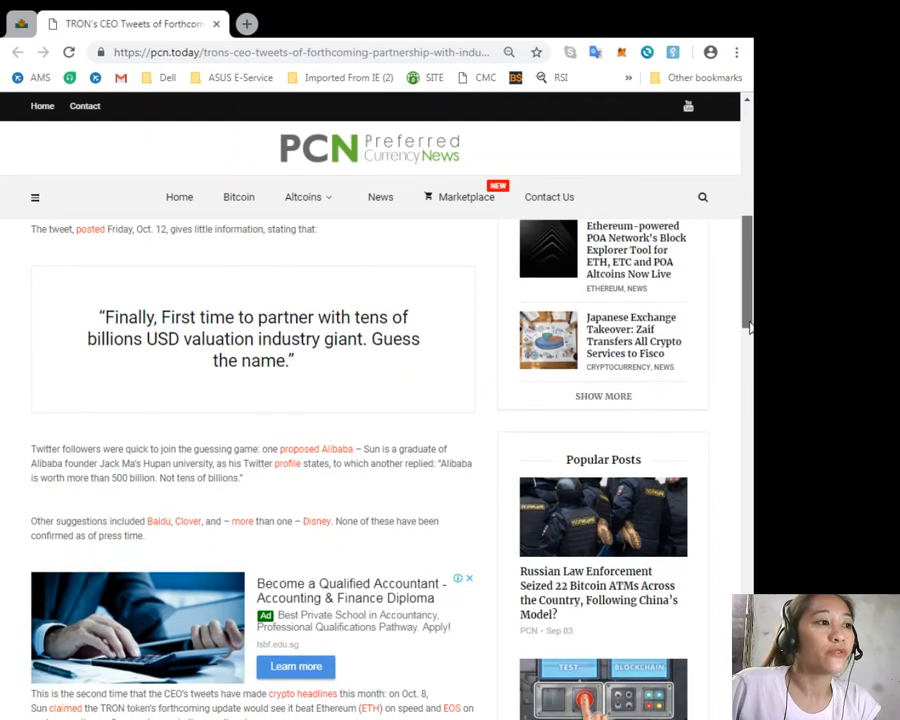
scroll("down", 3)
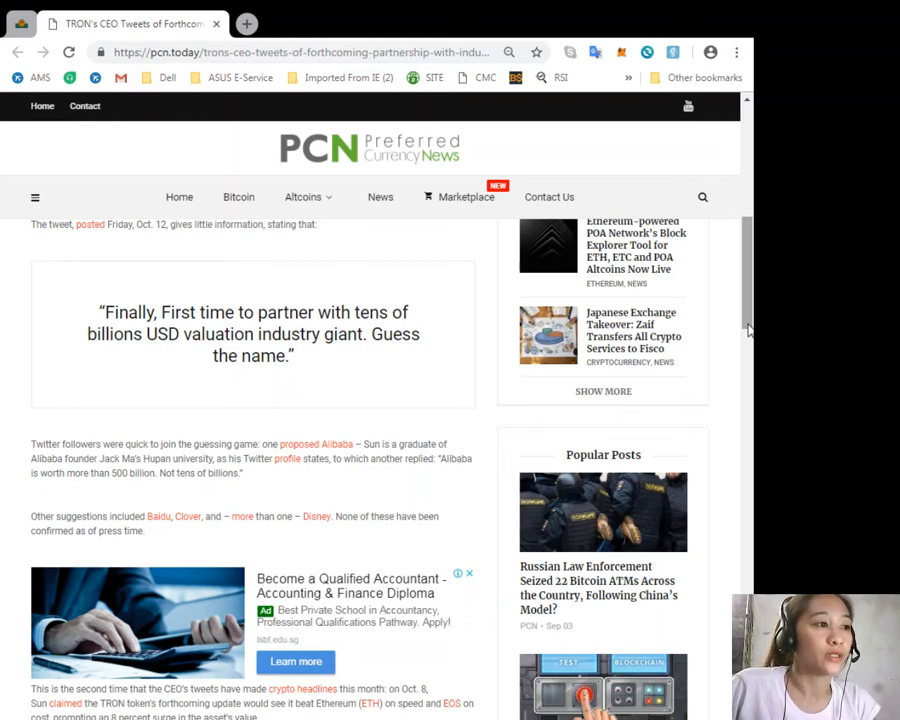
Continue down to the article's tags and previous/next links, then return toward the headline
scroll("down", 3)
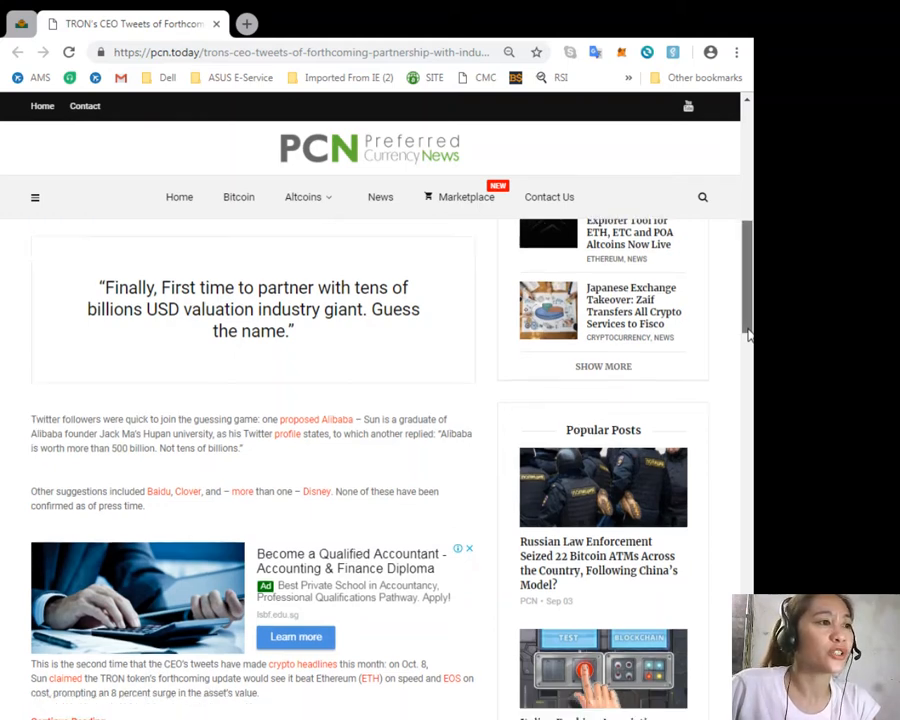
scroll("down", 3)
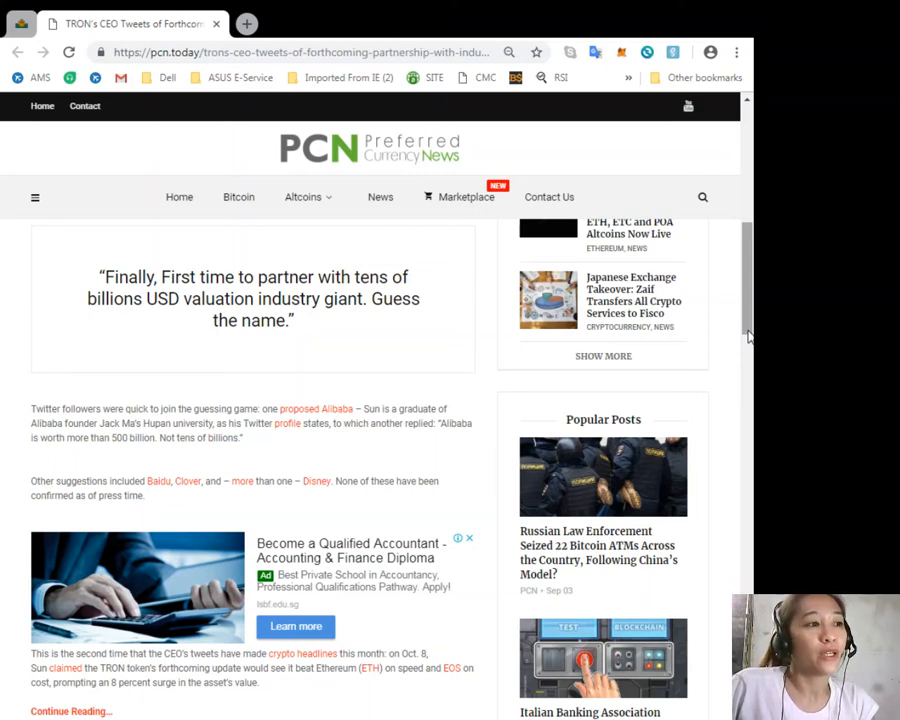
scroll("down", 3)
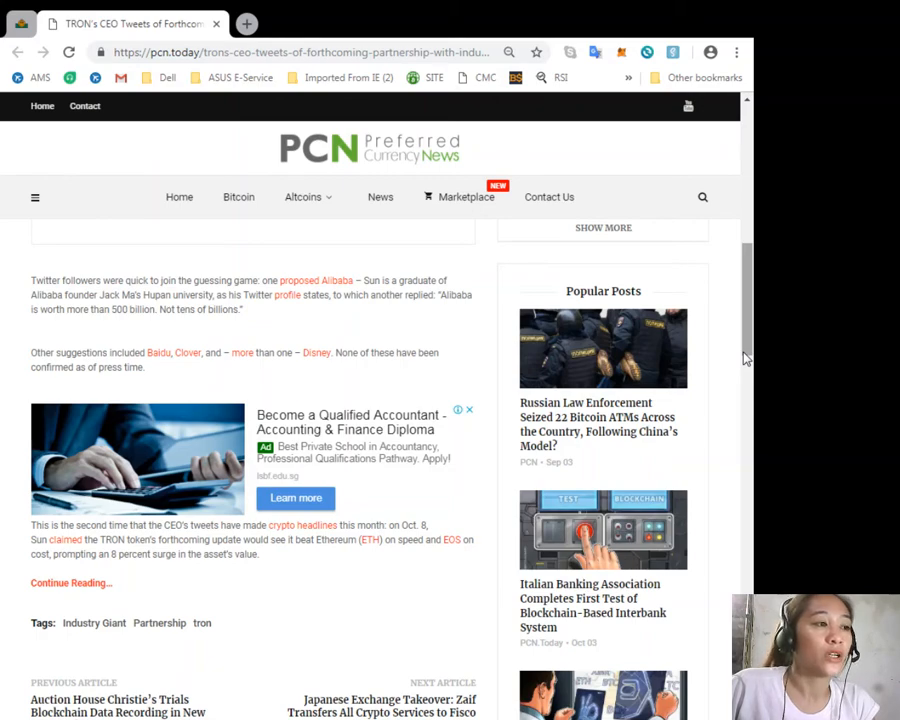
mouse_move(664, 408)
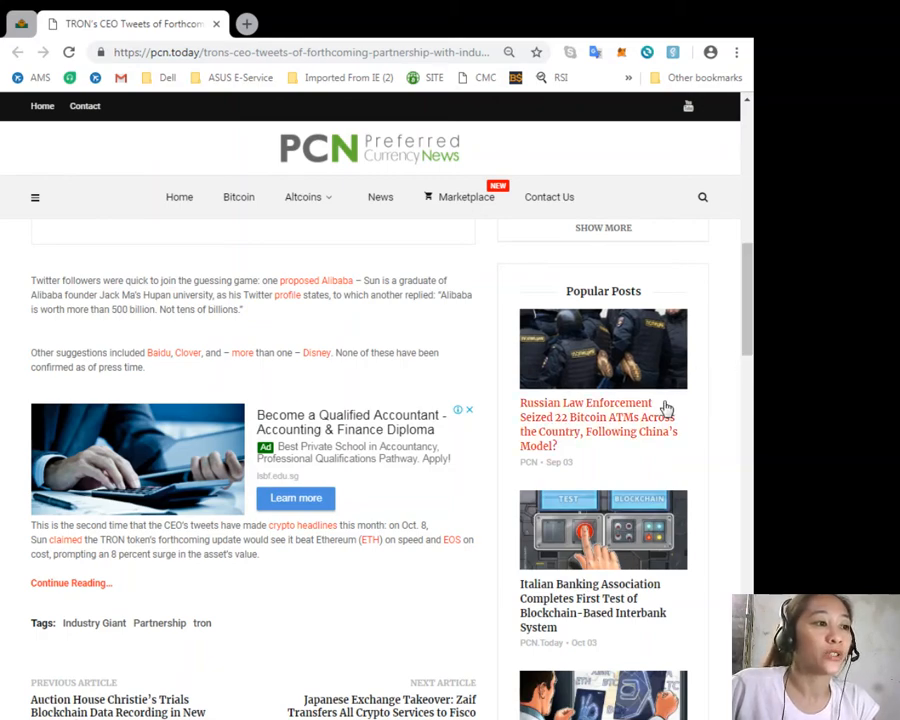
scroll("up", 3)
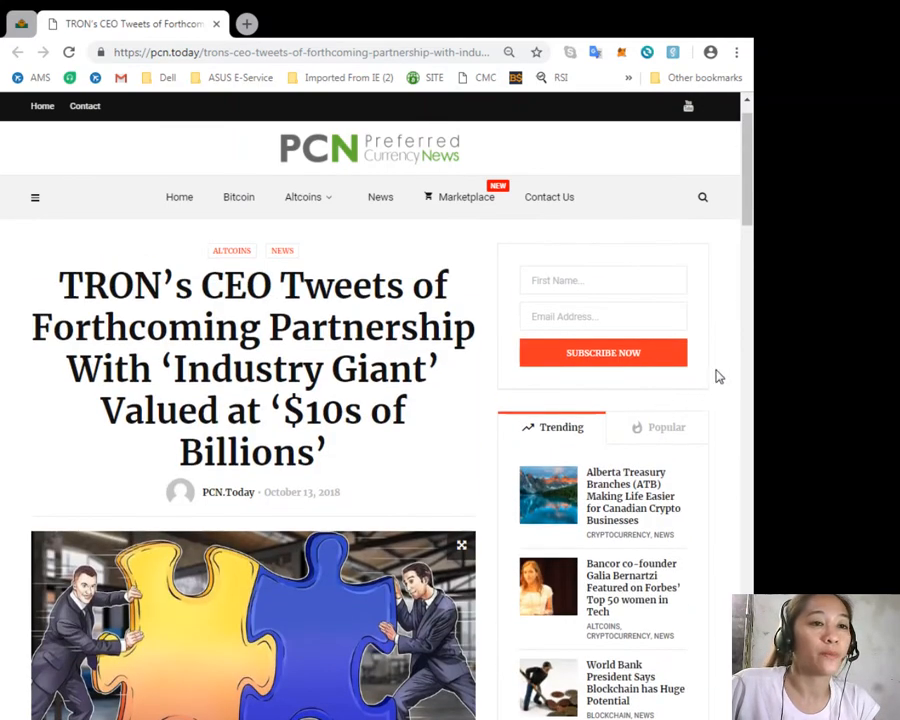
mouse_move(718, 376)
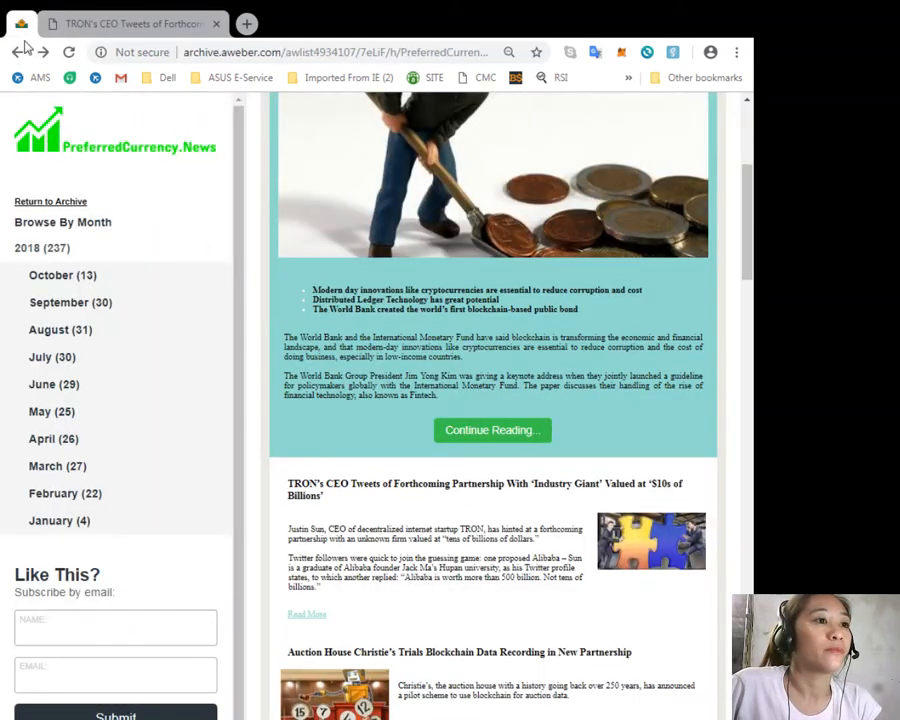
Move down the newsletter past the Christie's story to the EOS transaction alerts recommendation
scroll("down", 3)
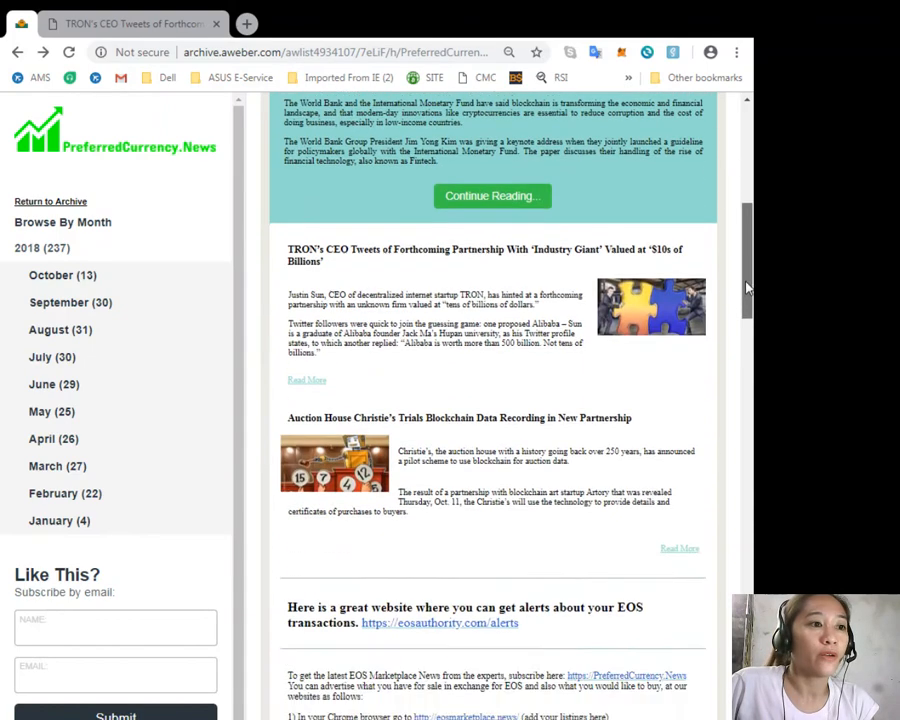
scroll("down", 3)
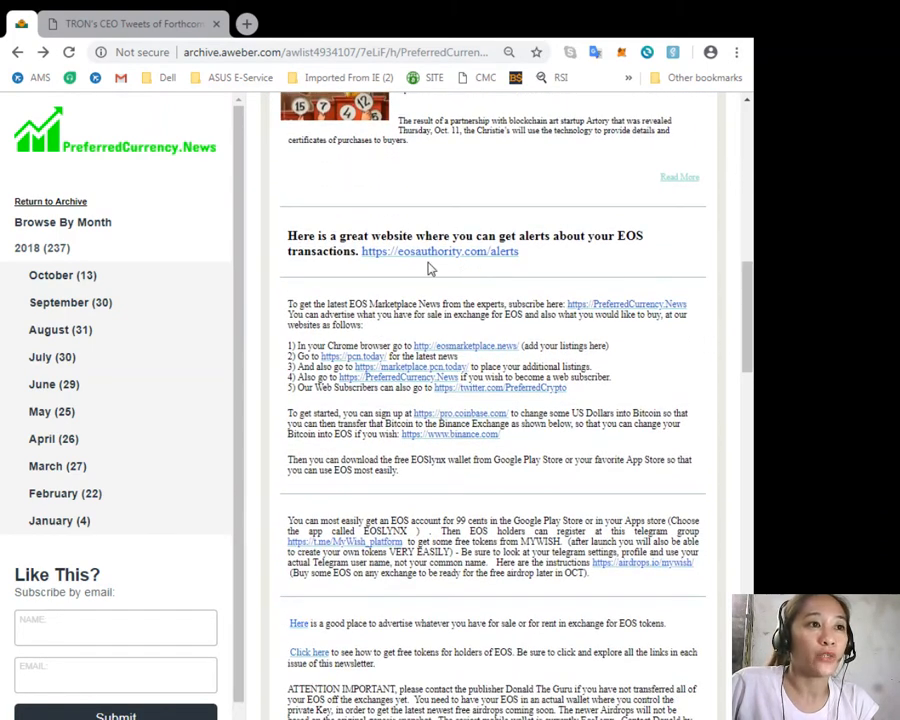
mouse_move(456, 258)
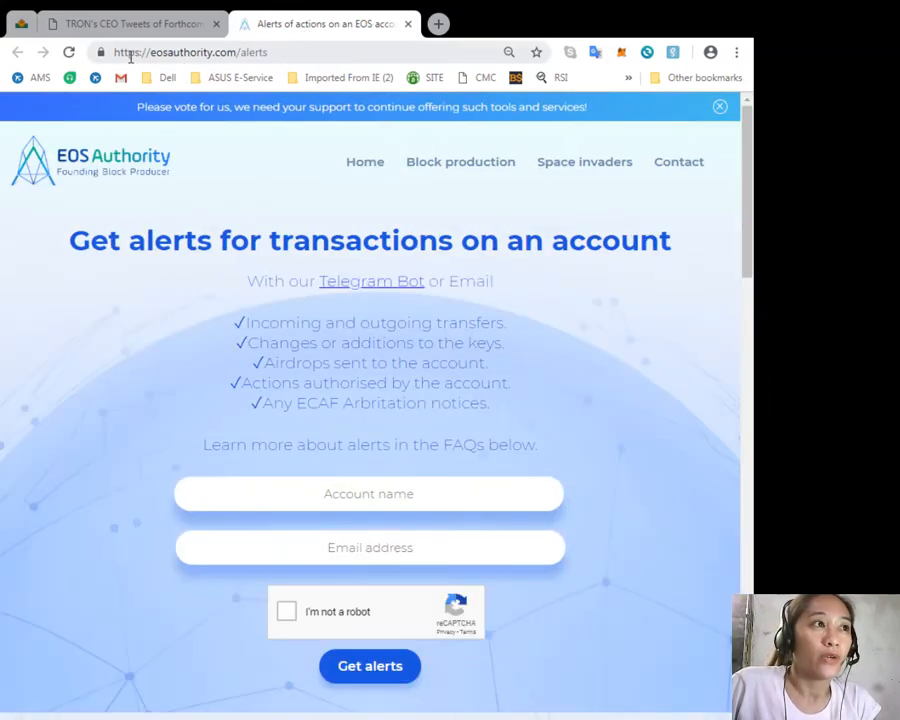
Follow the eosauthority.com/alerts link to the EOS Authority account alerts sign-up page
left_click(368, 492)
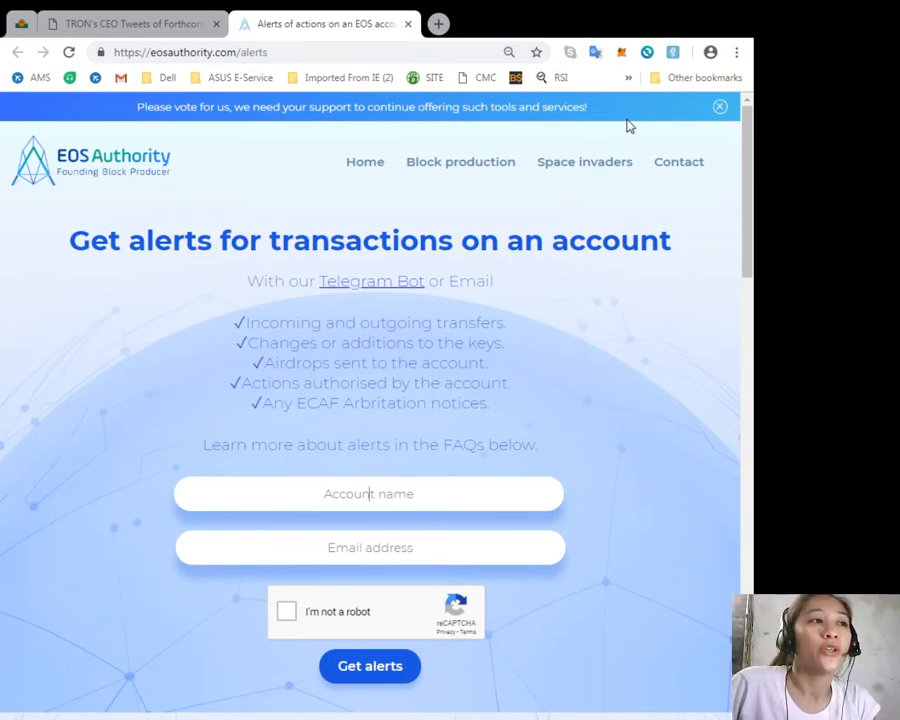
mouse_move(718, 272)
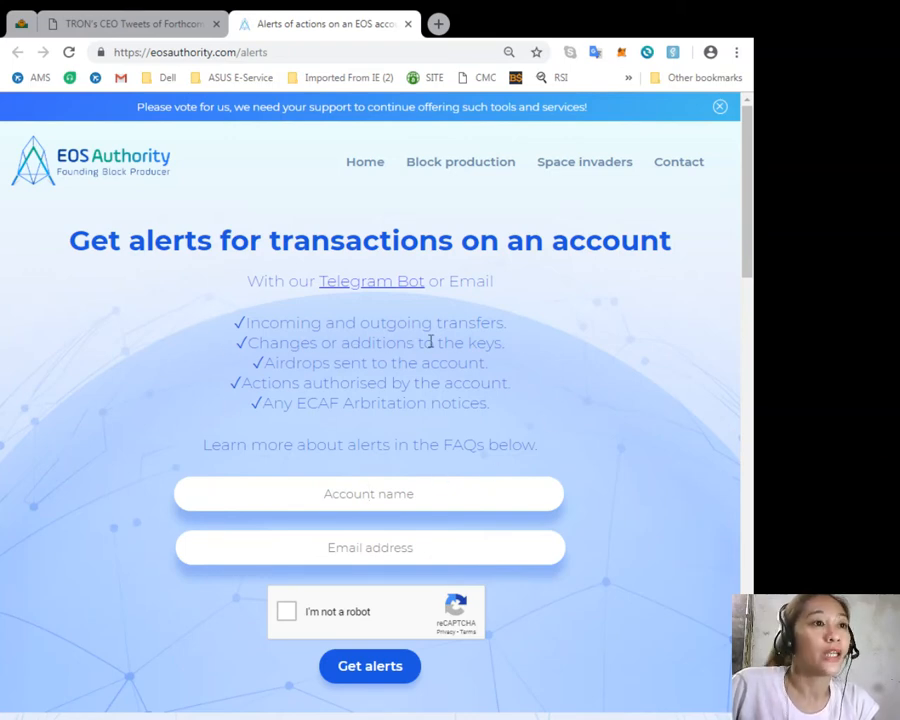
mouse_move(296, 360)
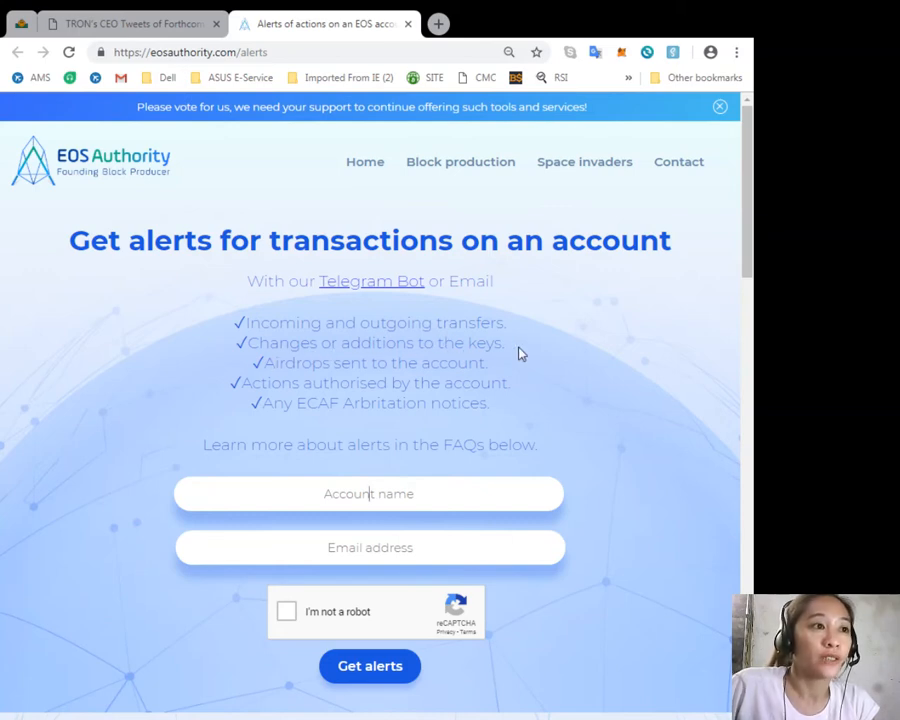
mouse_move(468, 380)
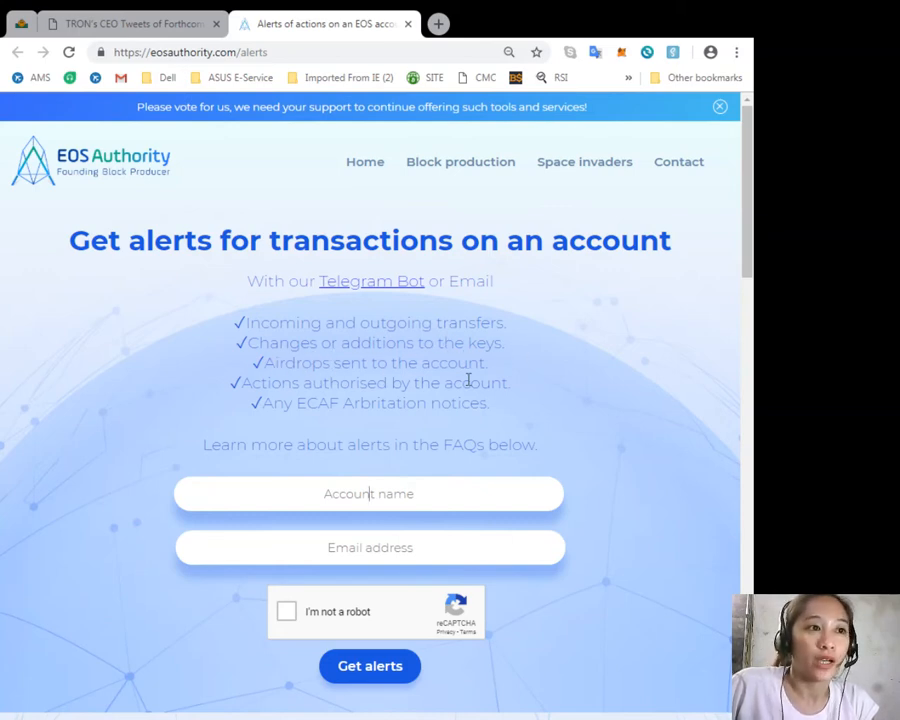
mouse_move(410, 408)
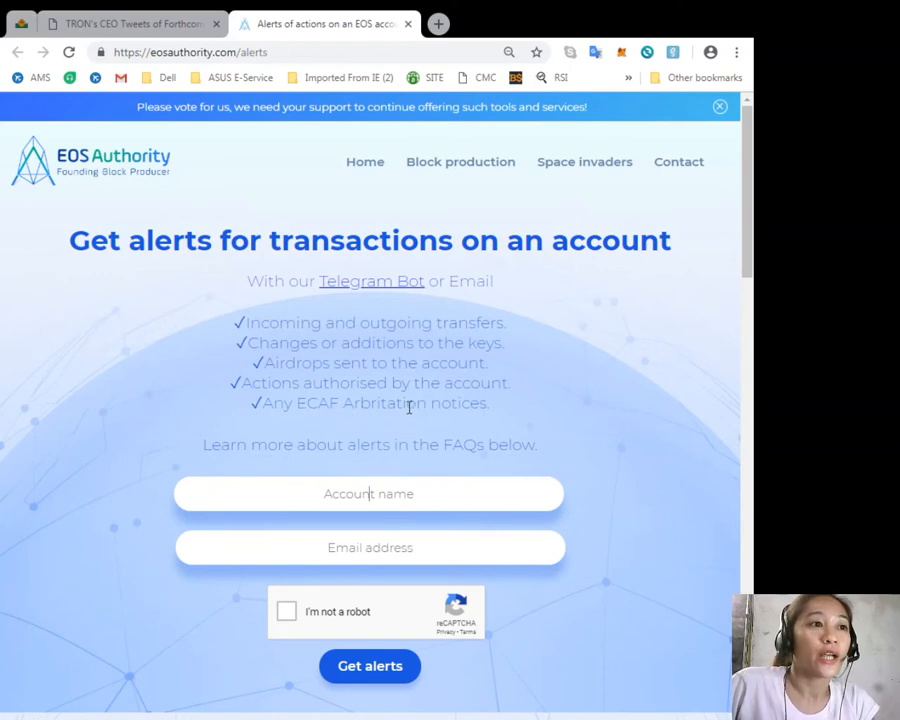
mouse_move(308, 428)
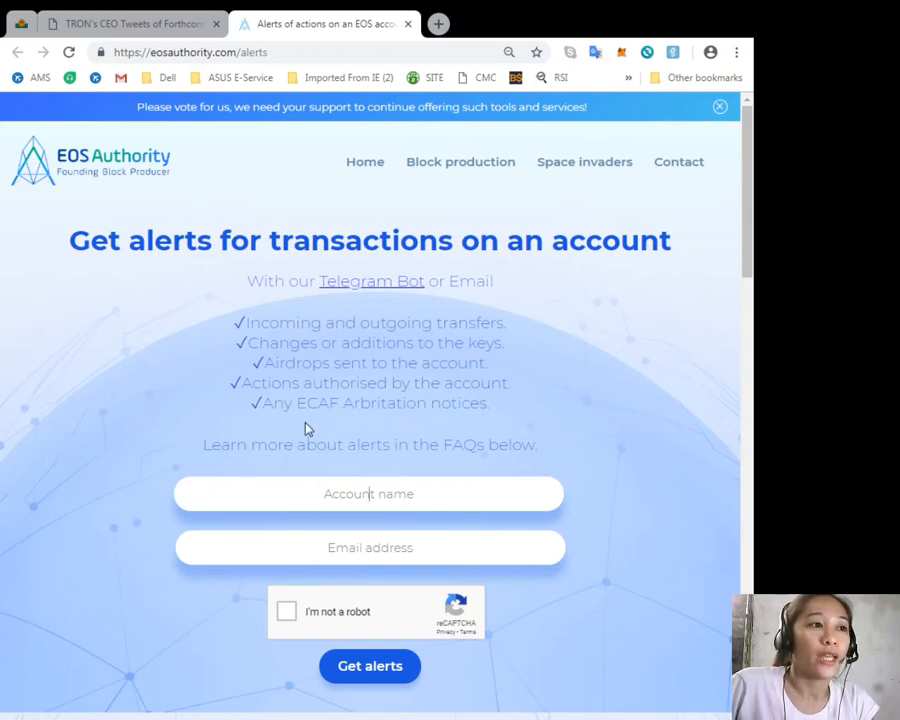
mouse_move(448, 428)
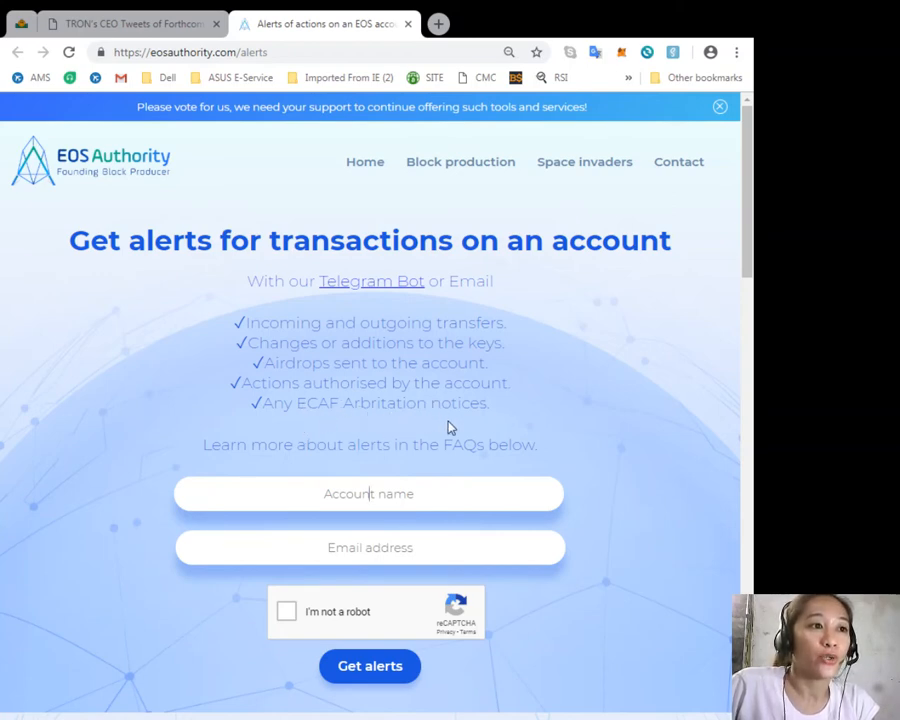
mouse_move(340, 460)
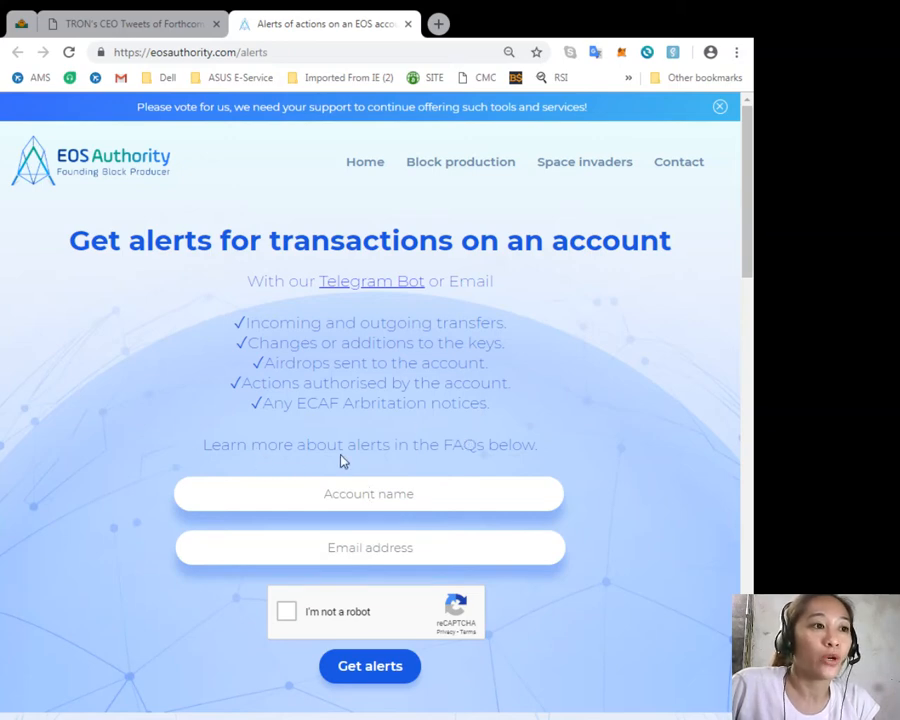
mouse_move(740, 272)
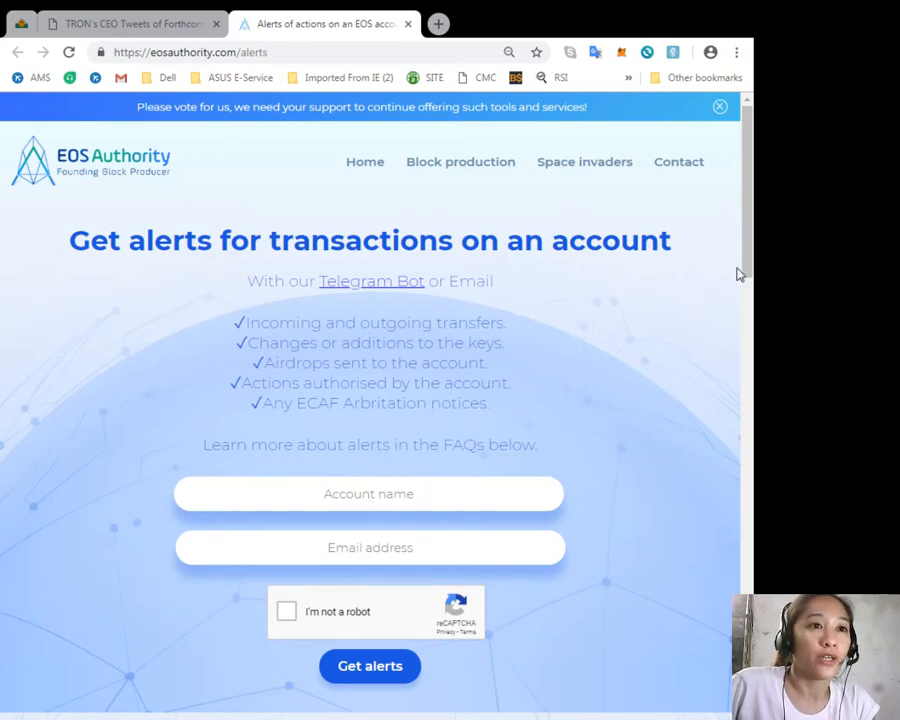
scroll("down", 3)
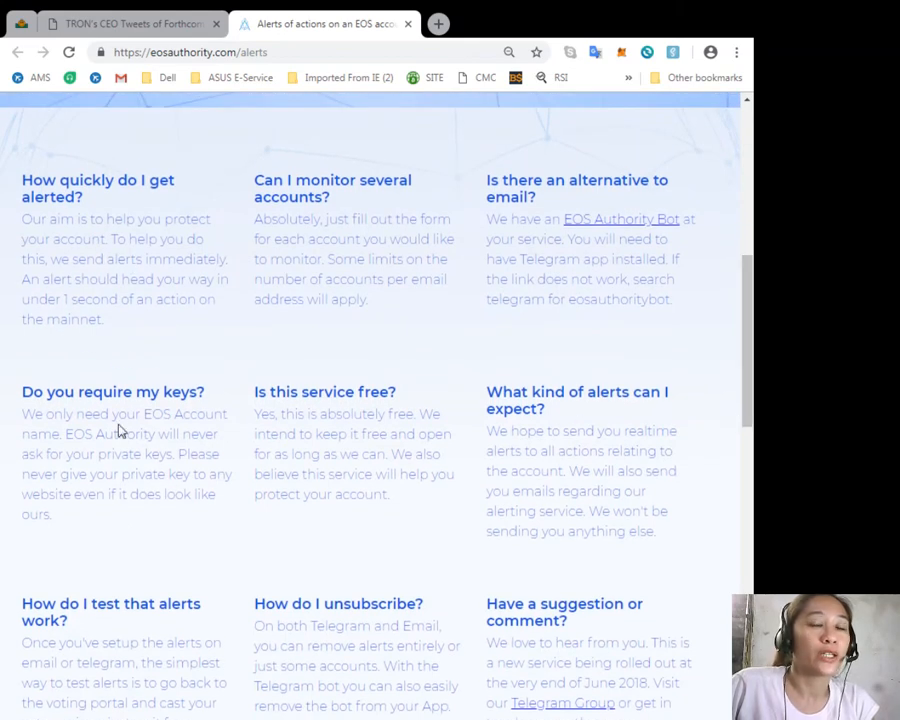
mouse_move(288, 192)
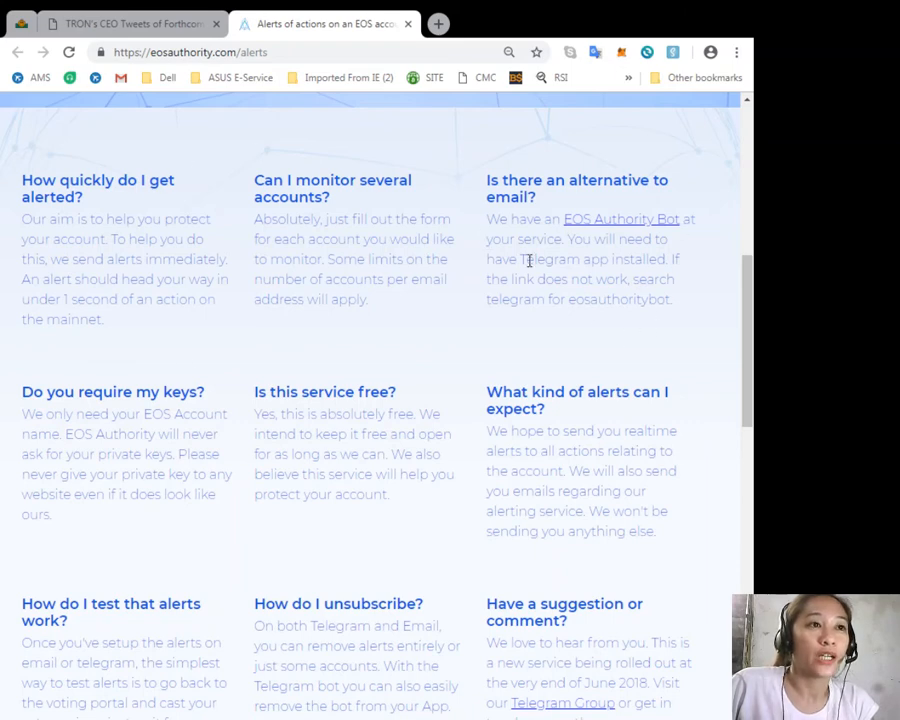
mouse_move(640, 536)
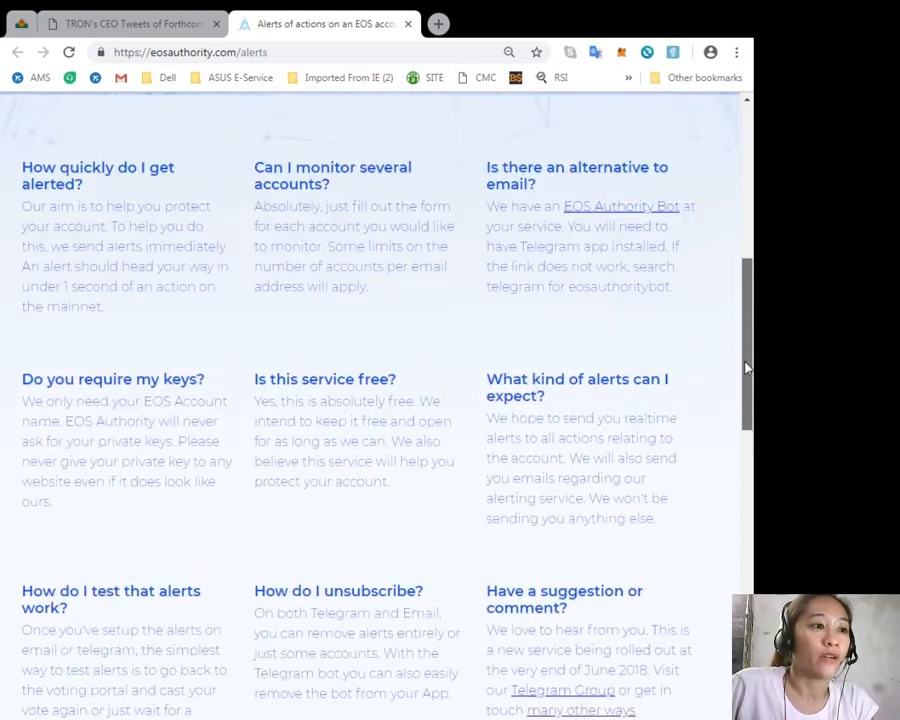
scroll("up", 3)
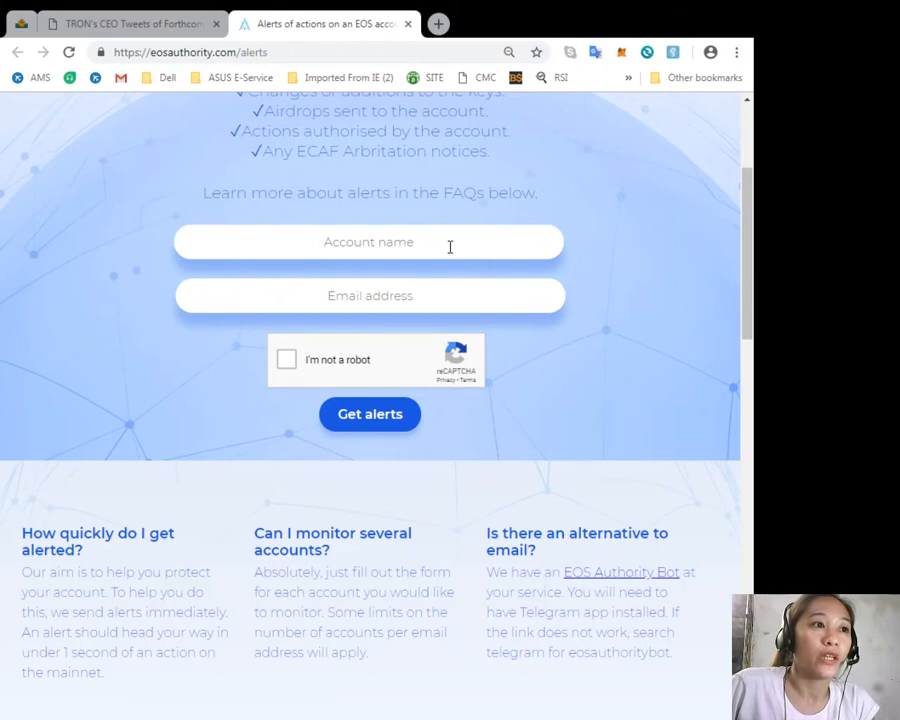
mouse_move(748, 260)
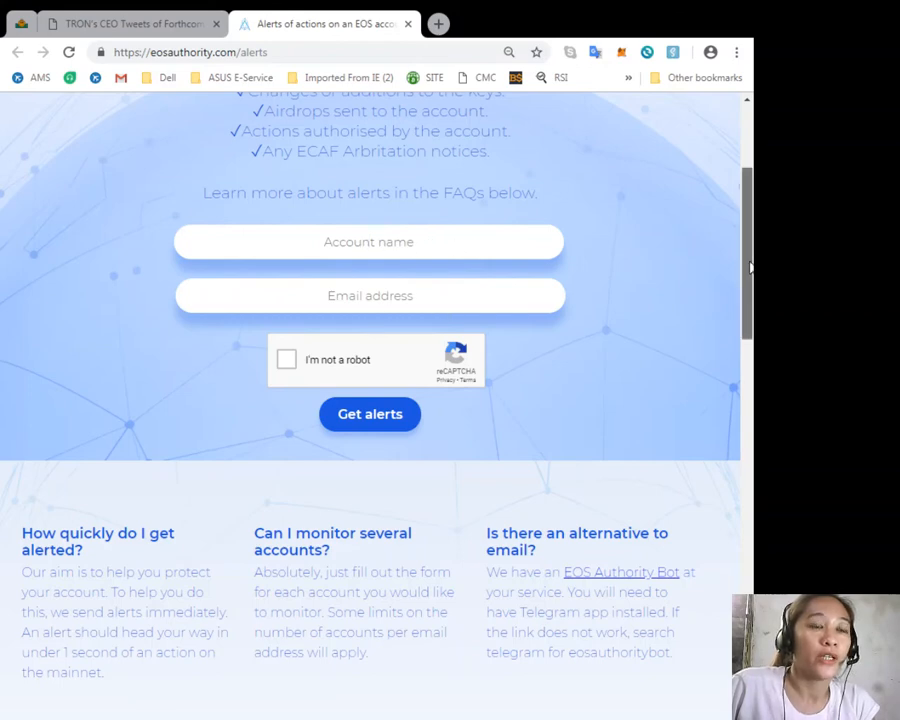
scroll("down", 3)
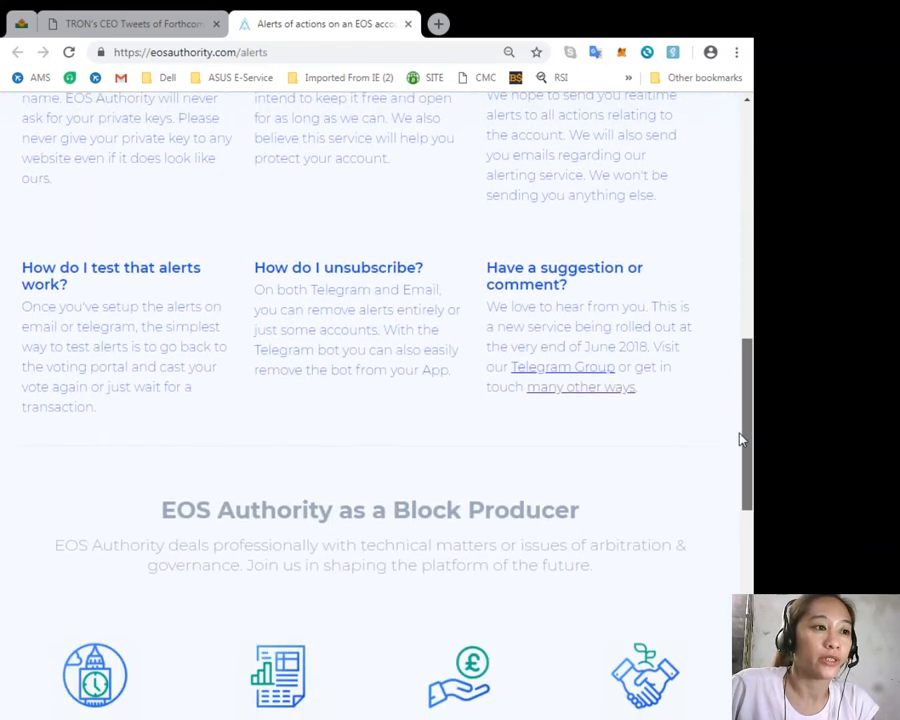
scroll("down", 3)
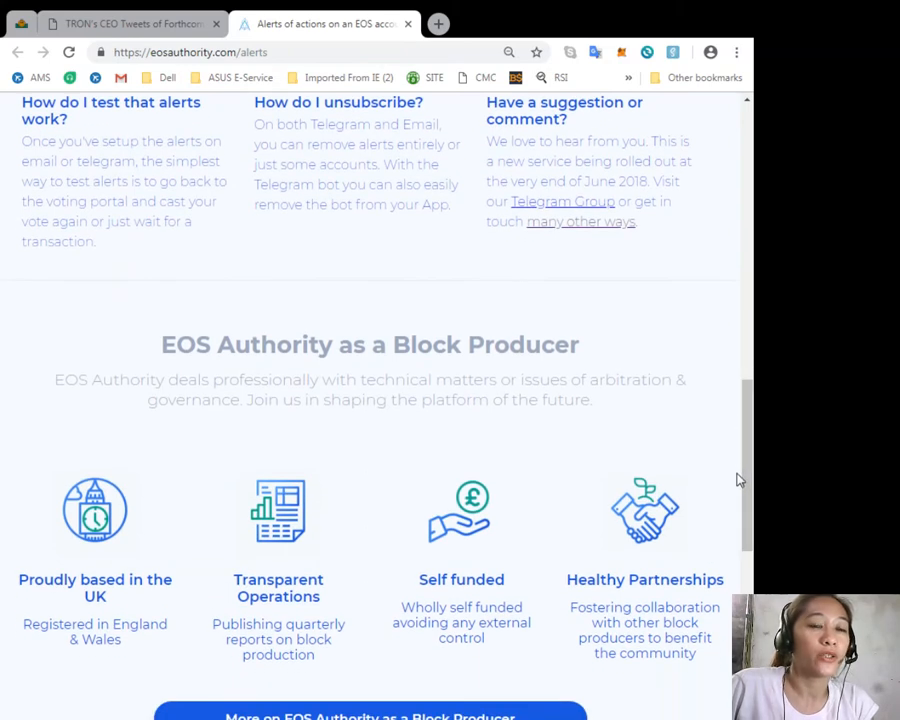
mouse_move(744, 396)
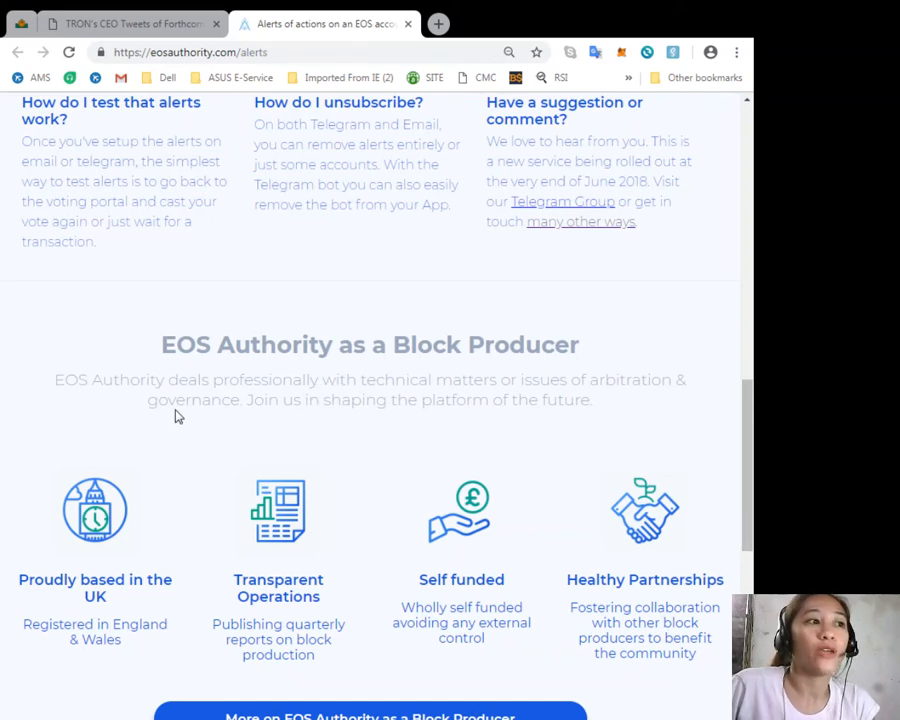
mouse_move(316, 404)
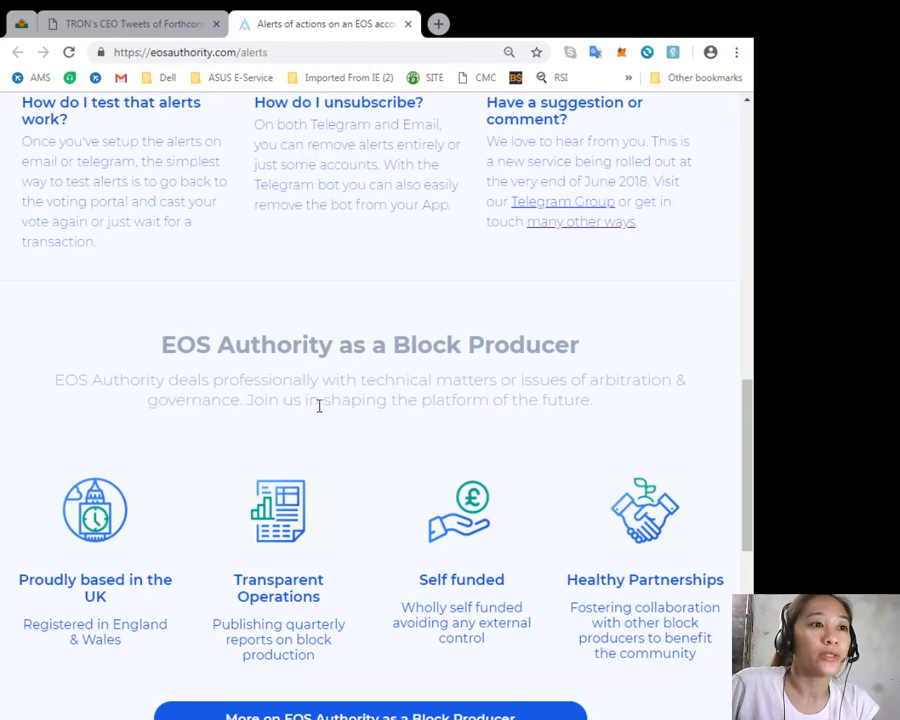
mouse_move(648, 400)
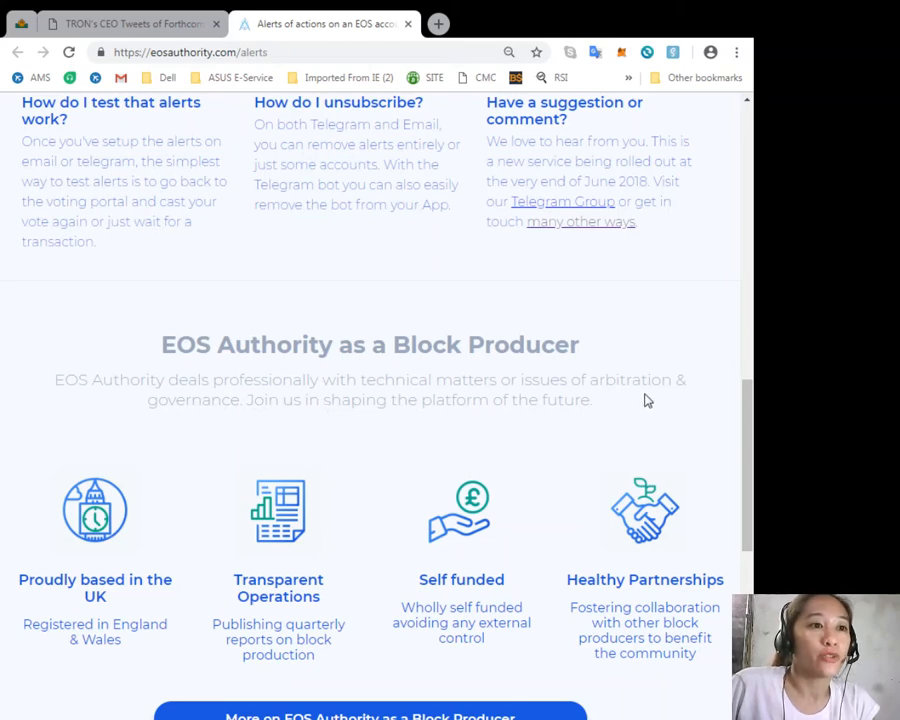
mouse_move(278, 404)
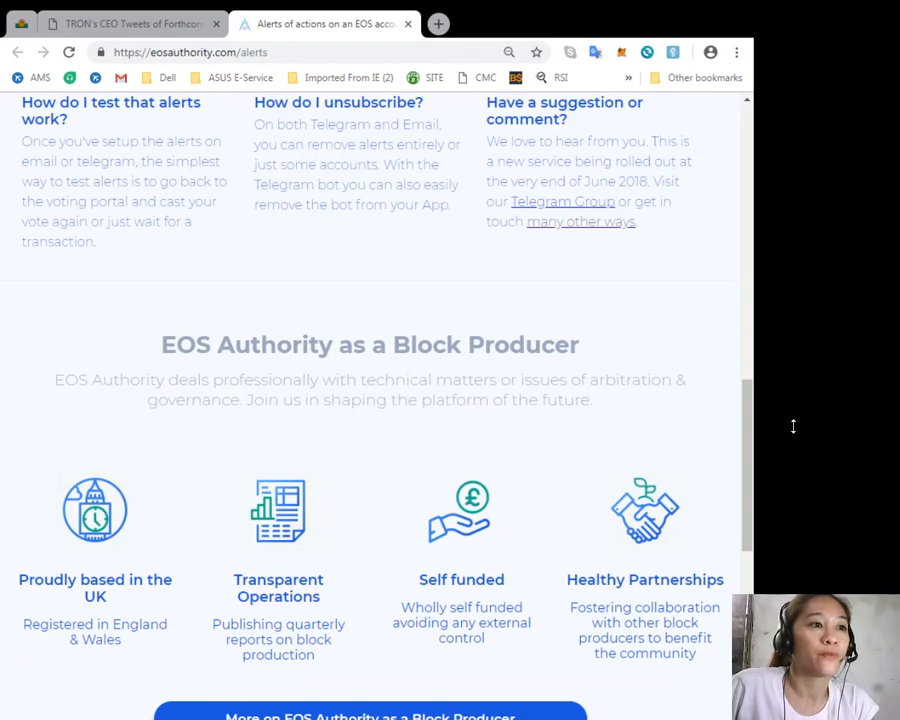
scroll("down", 3)
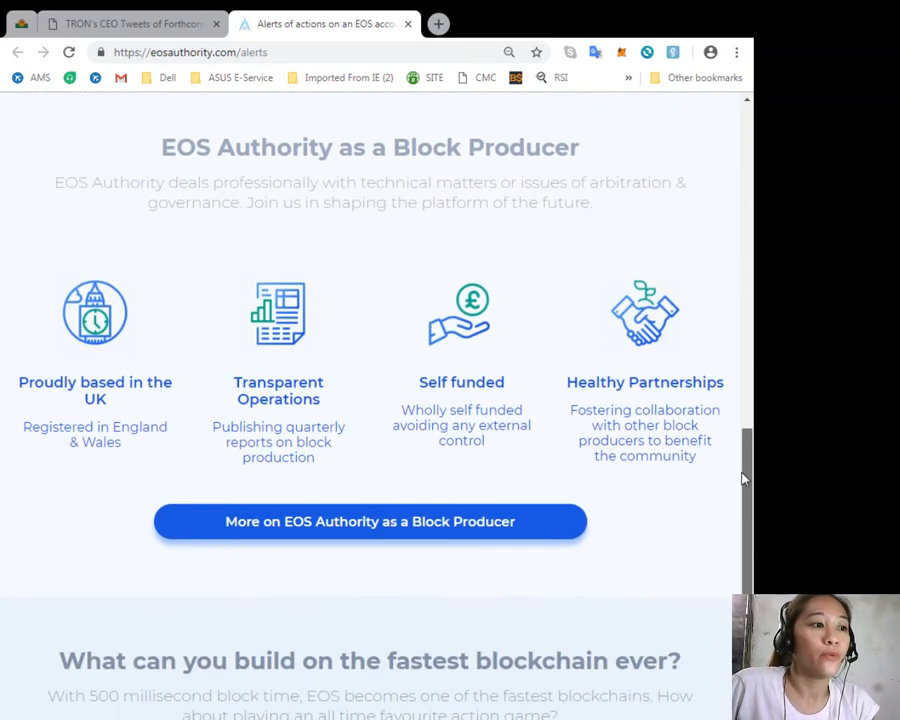
scroll("down", 3)
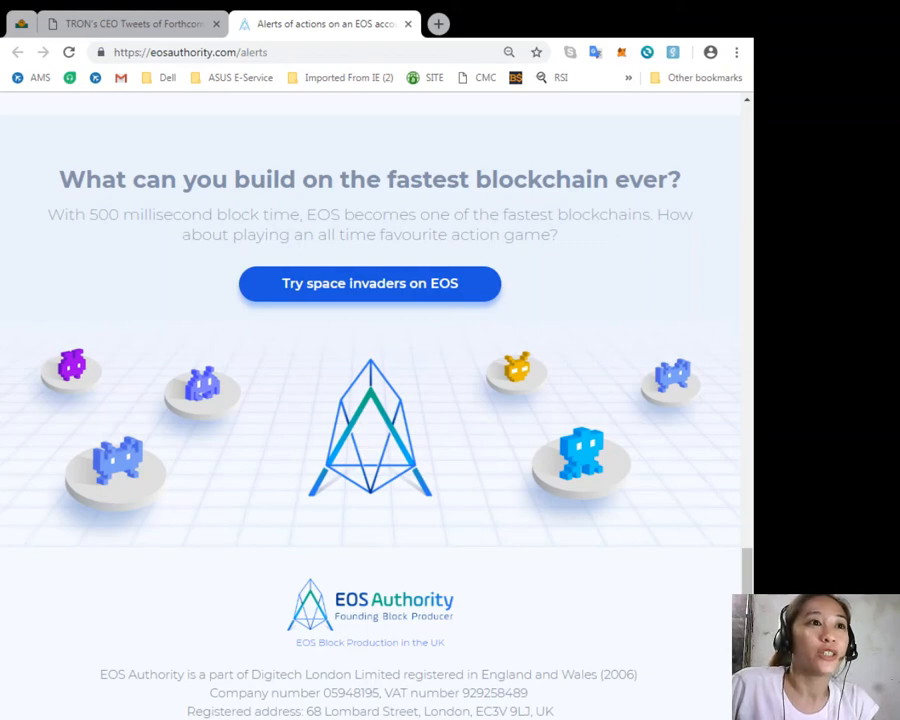
scroll("up", 3)
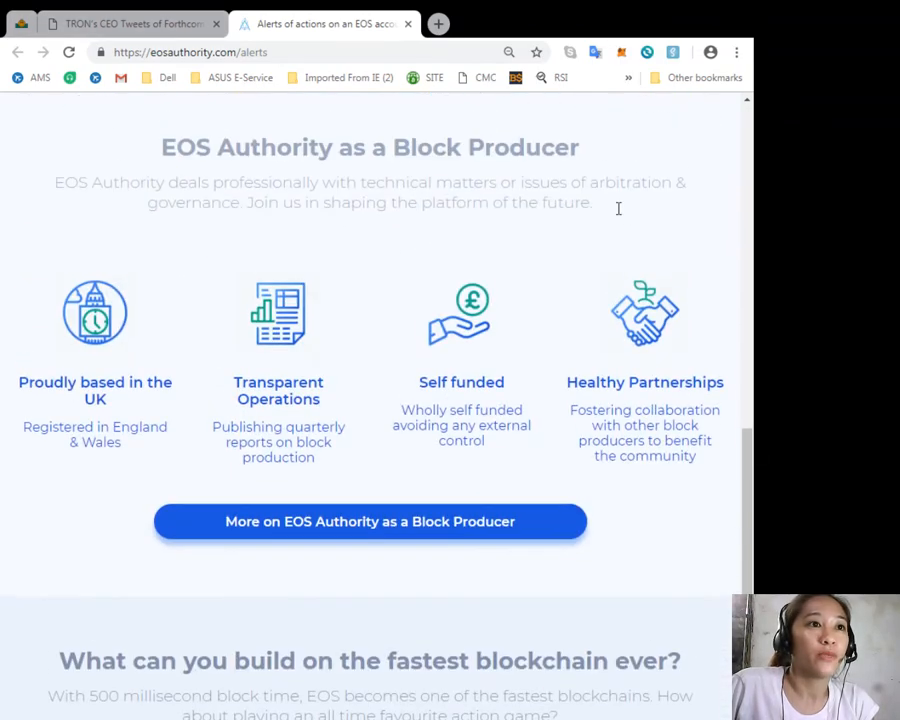
scroll("up", 3)
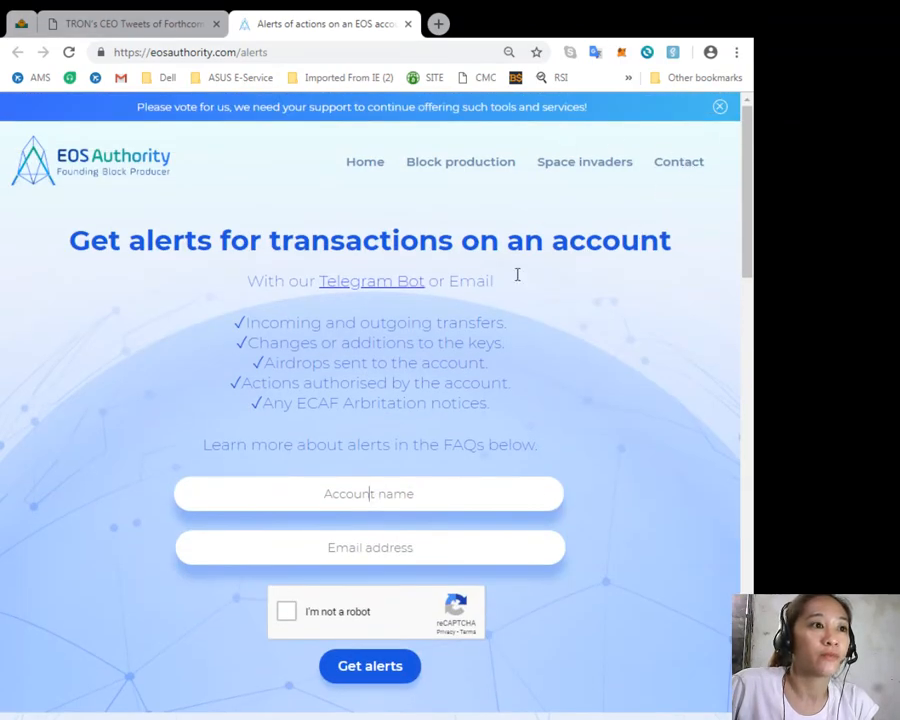
mouse_move(460, 160)
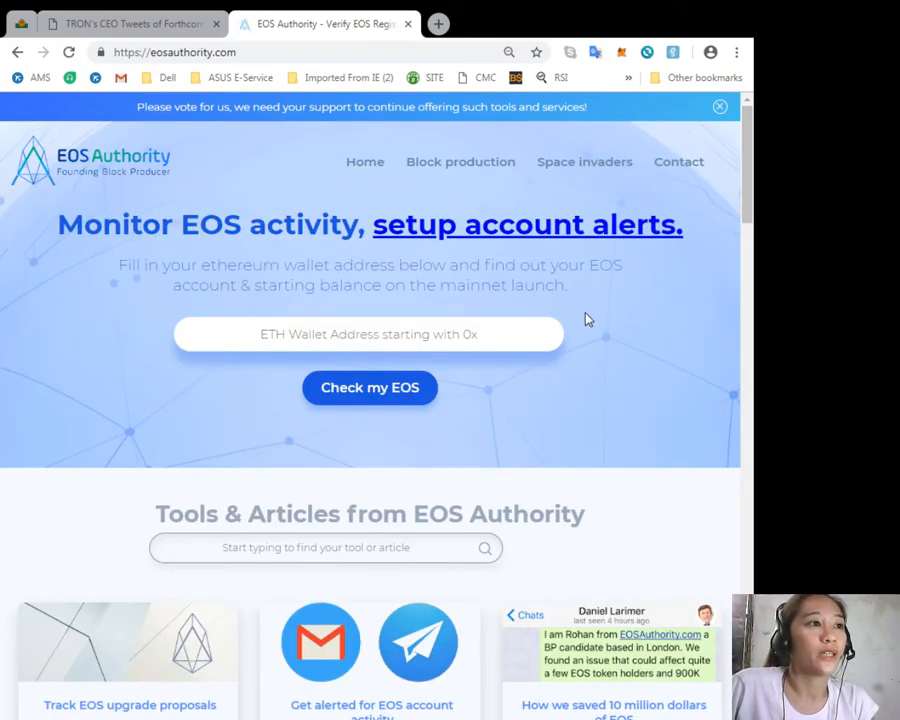
mouse_move(144, 176)
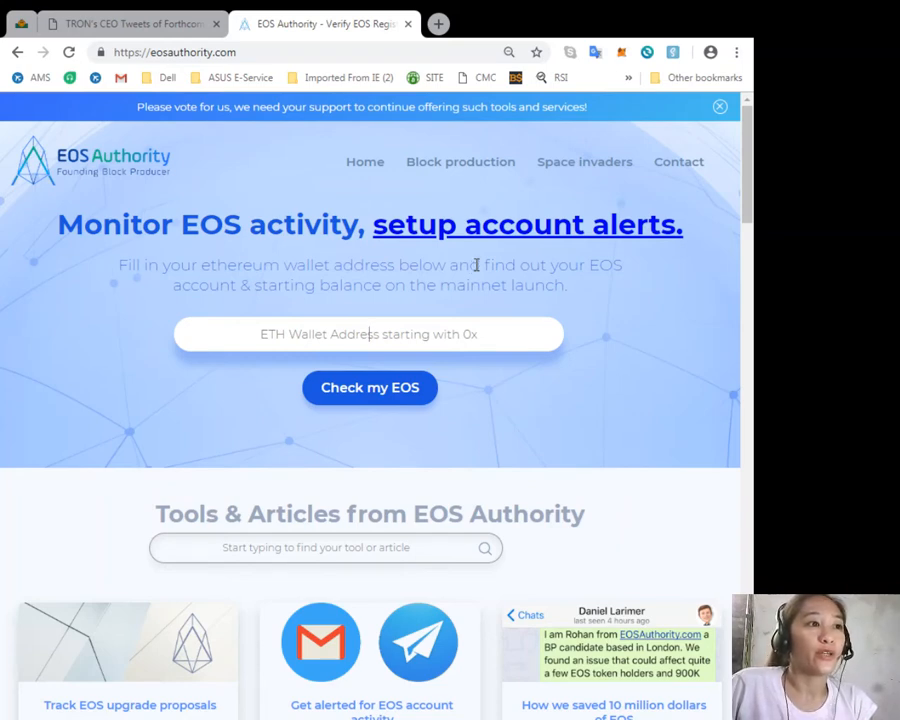
mouse_move(268, 320)
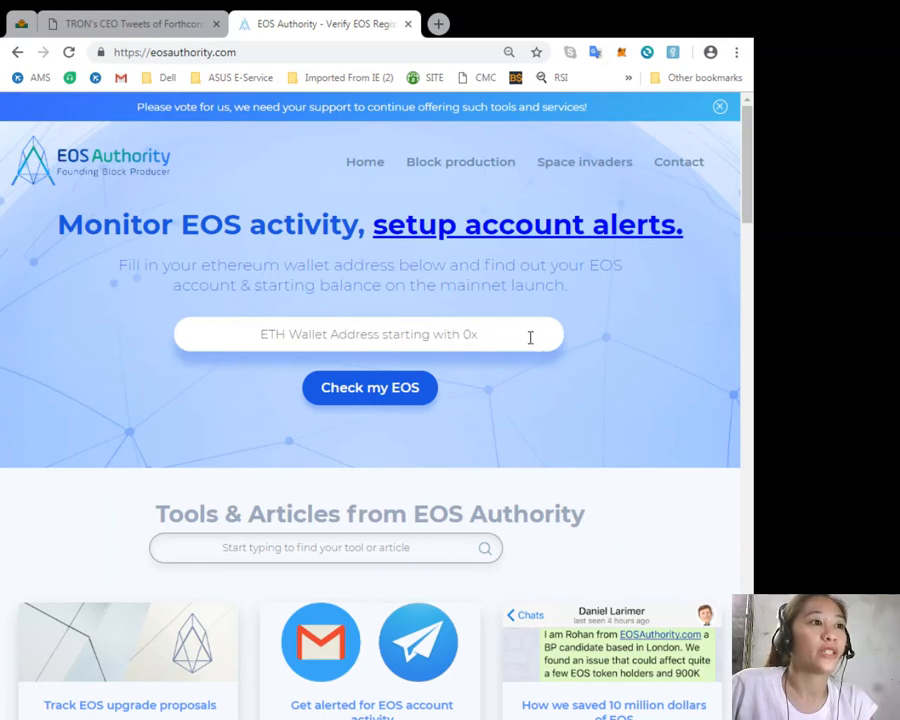
mouse_move(462, 334)
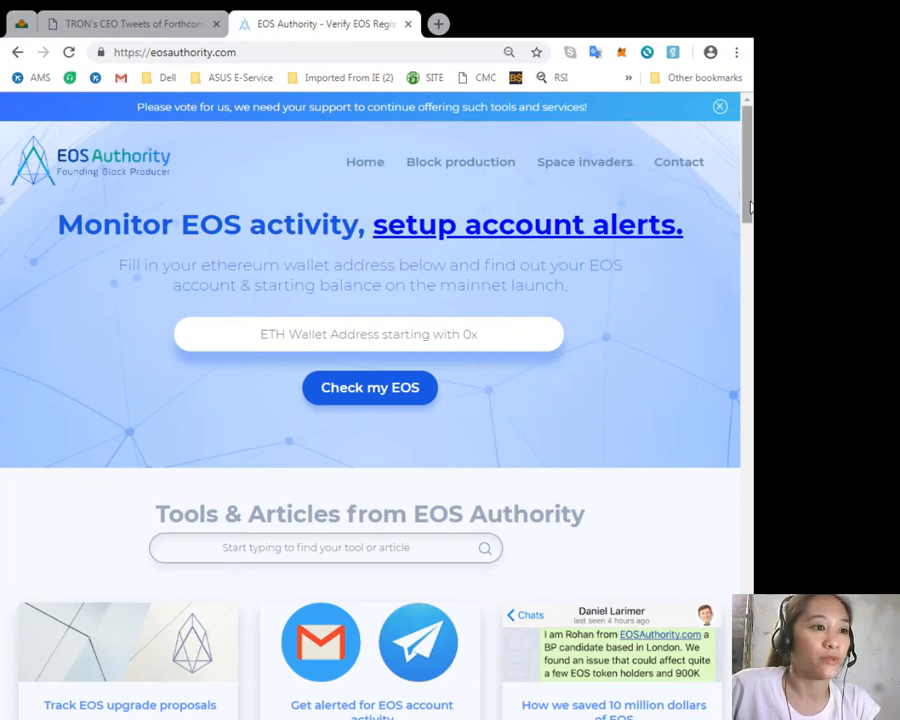
scroll("down", 3)
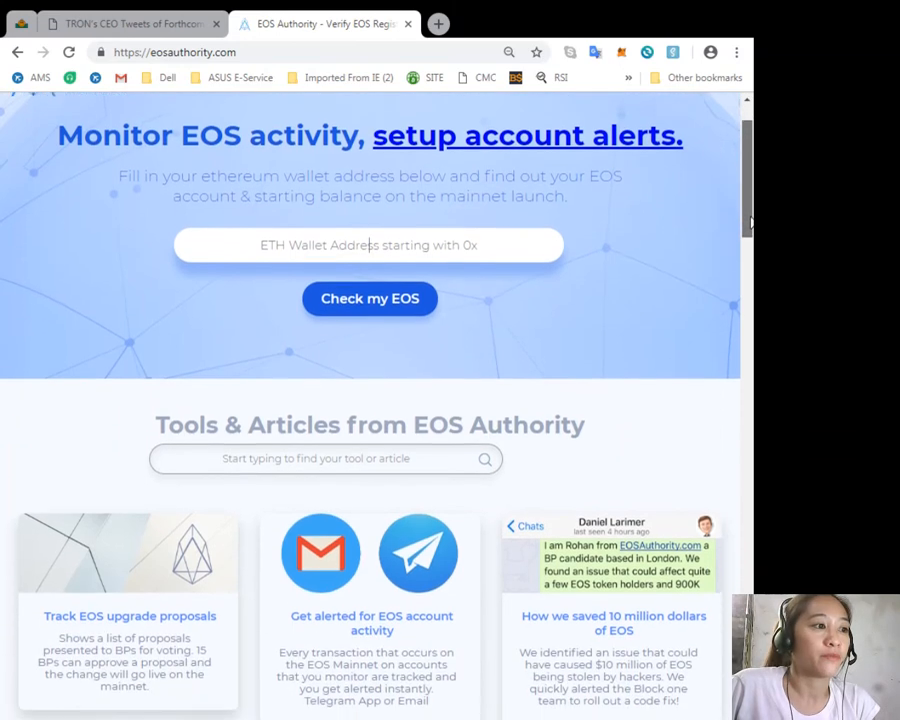
scroll("down", 3)
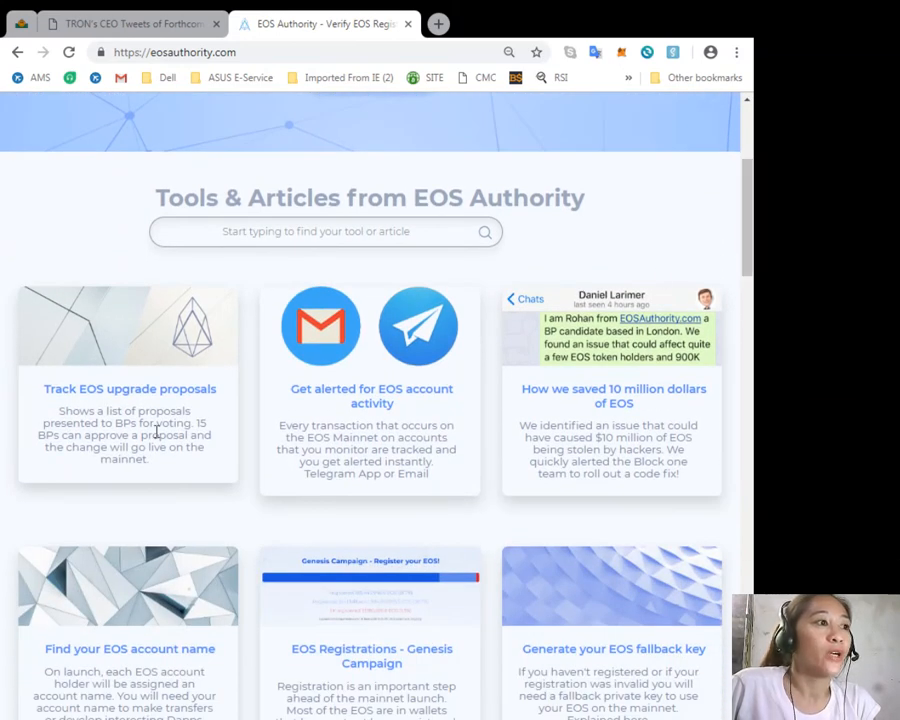
mouse_move(88, 384)
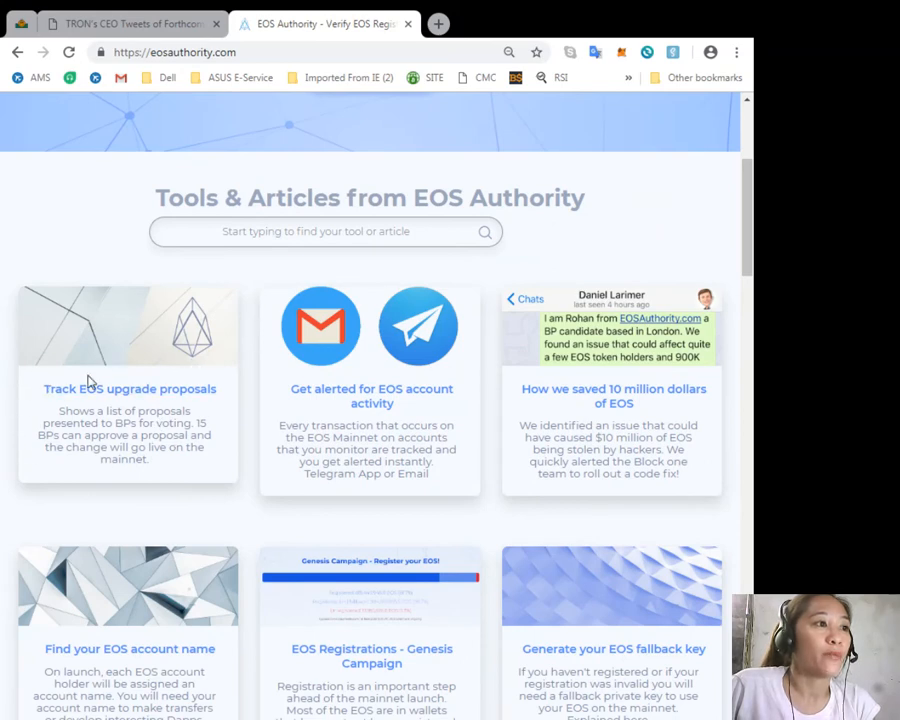
mouse_move(324, 422)
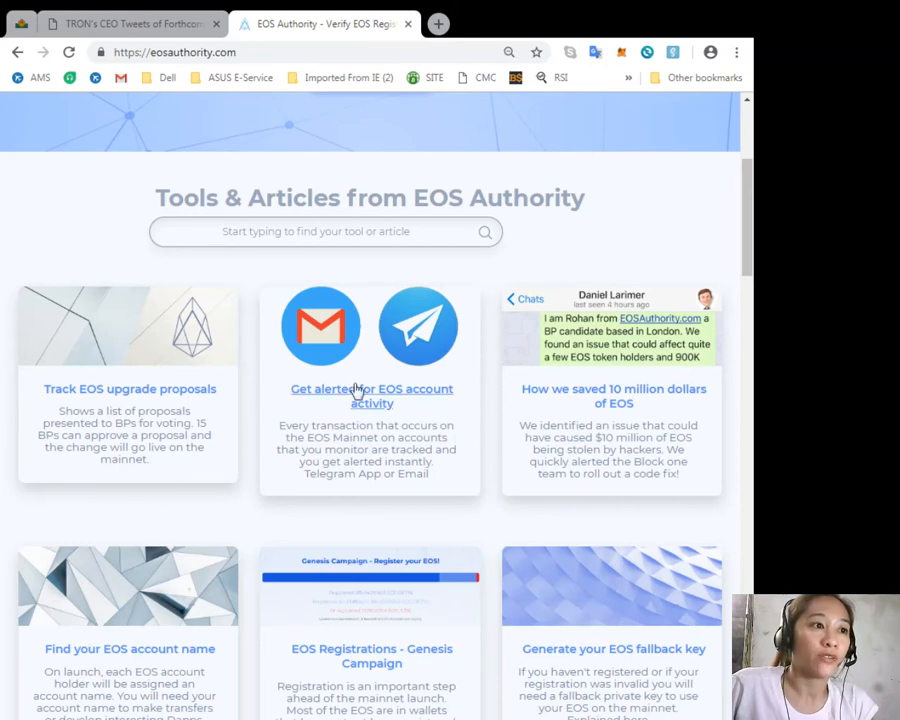
mouse_move(510, 472)
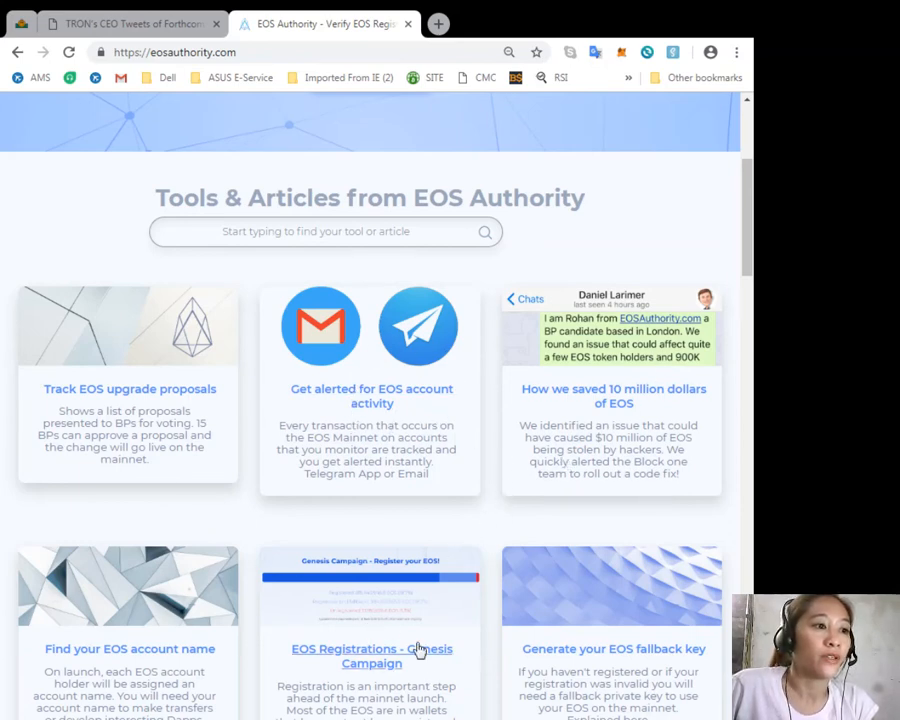
scroll("down", 3)
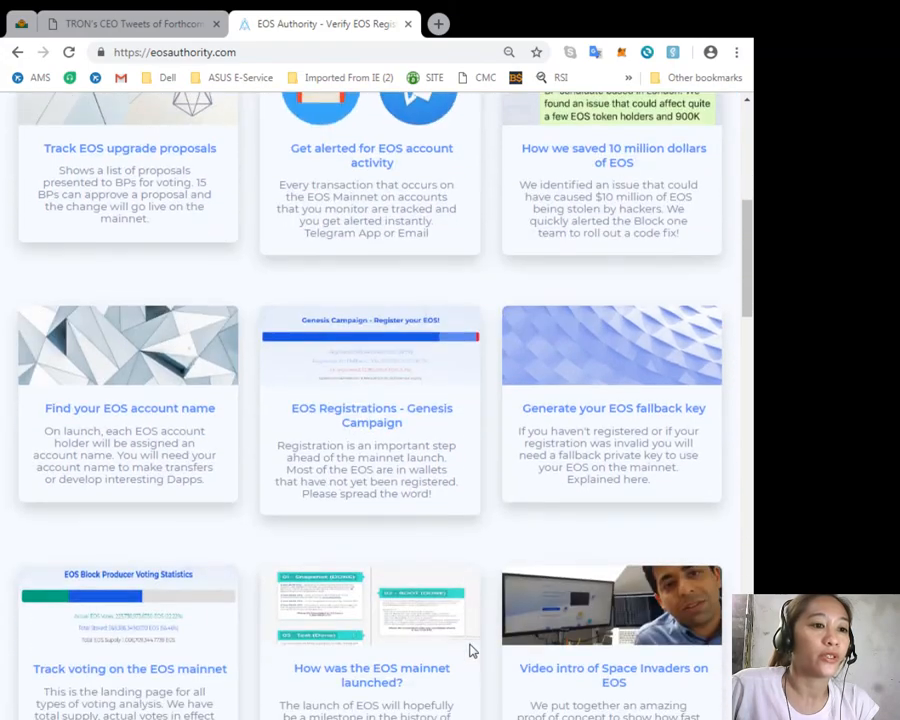
scroll("down", 3)
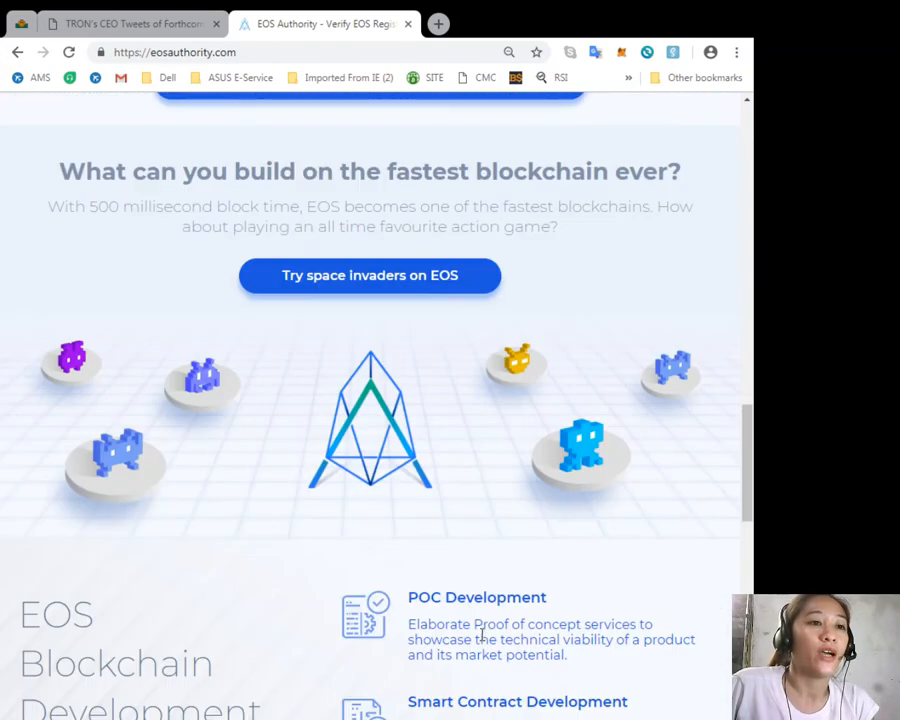
Scroll the newsletter archive back up to the EOS transaction alerts website recommendation
scroll("up", 3)
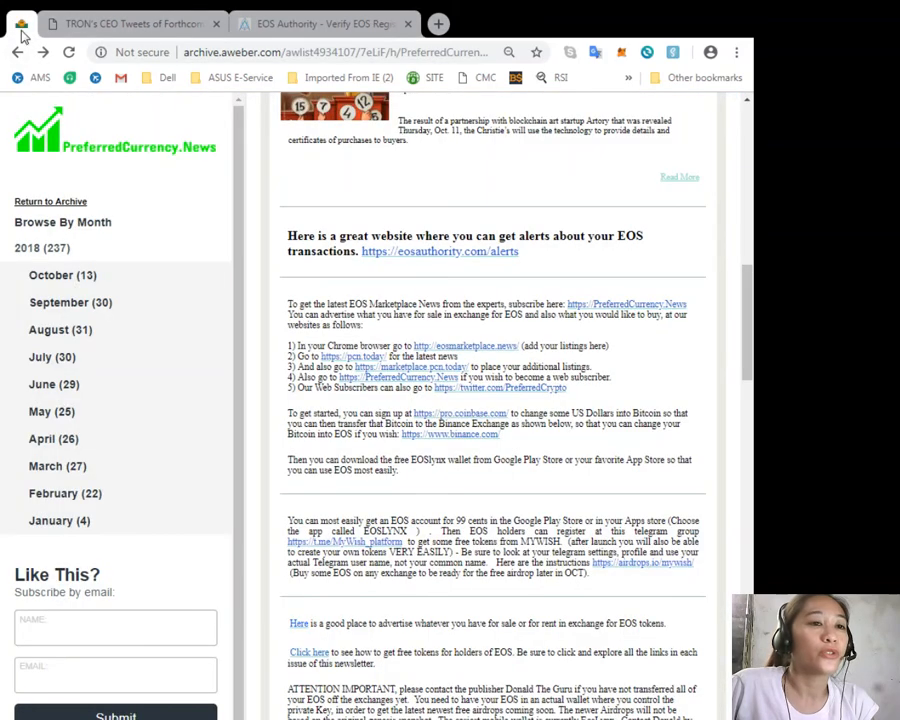
mouse_move(456, 448)
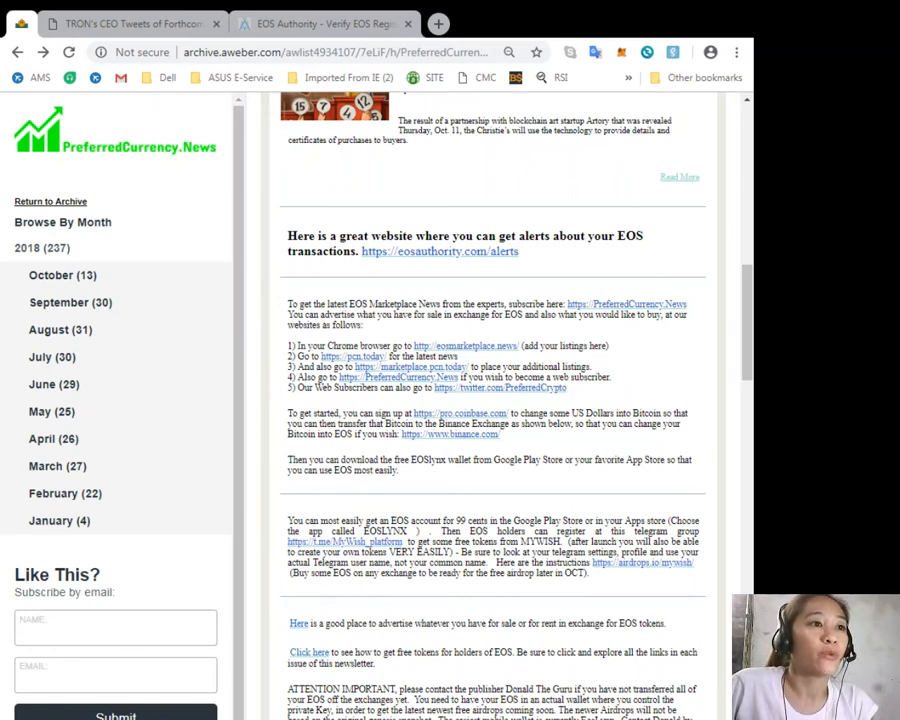
mouse_move(644, 324)
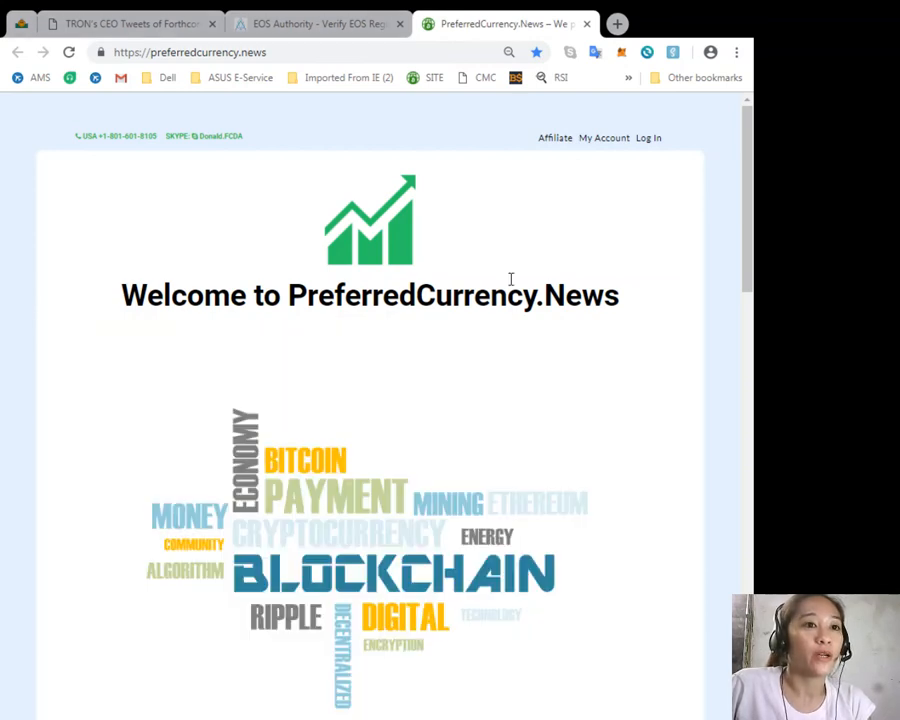
Read down the PreferredCurrency.News homepage to its Subscribe Now options and YouTube channel section
scroll("down", 3)
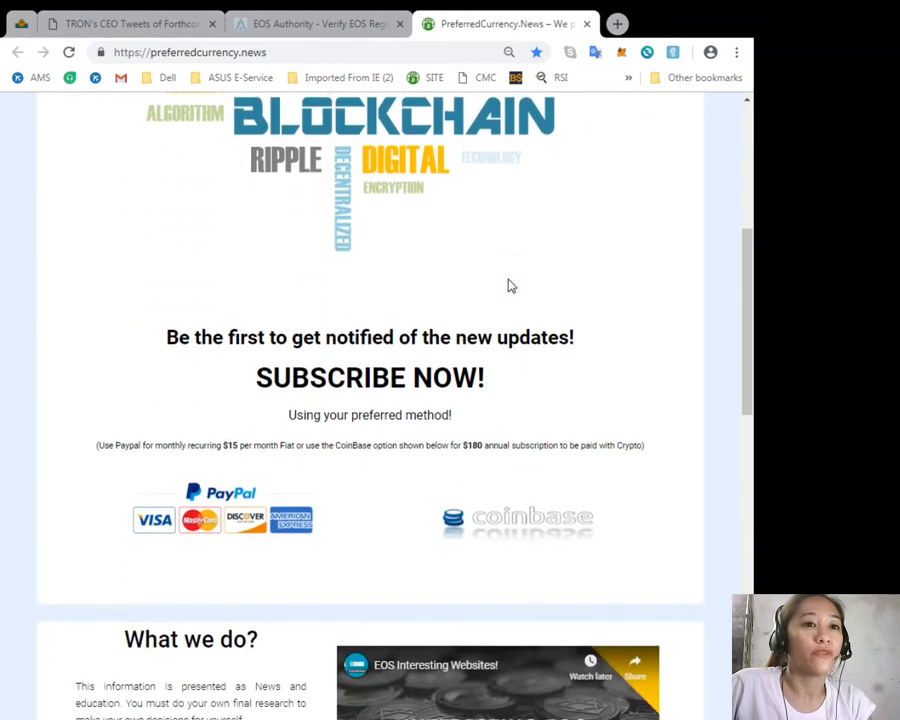
scroll("down", 3)
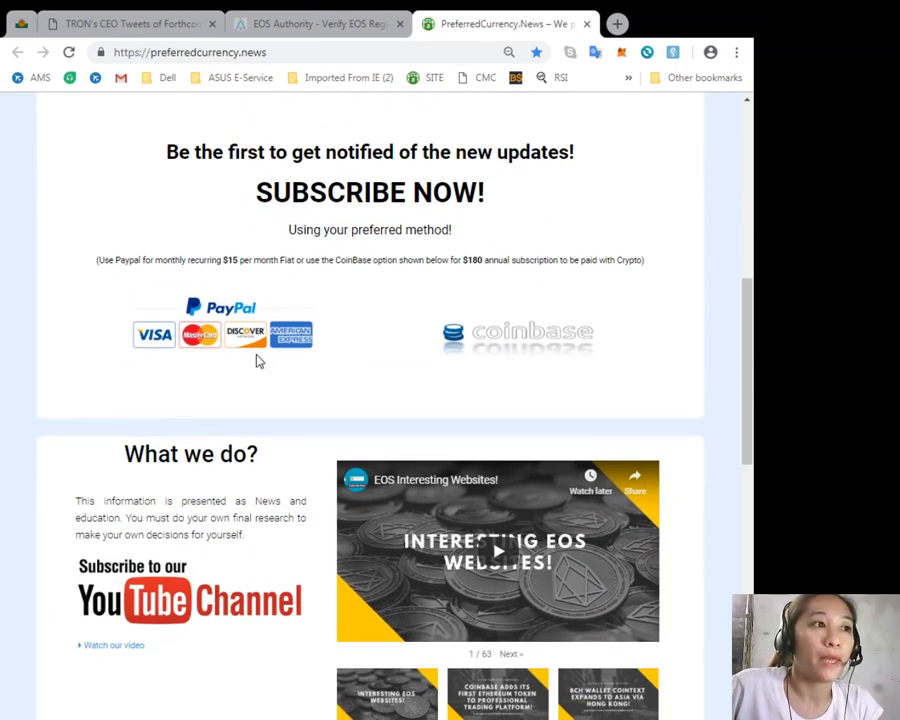
mouse_move(256, 340)
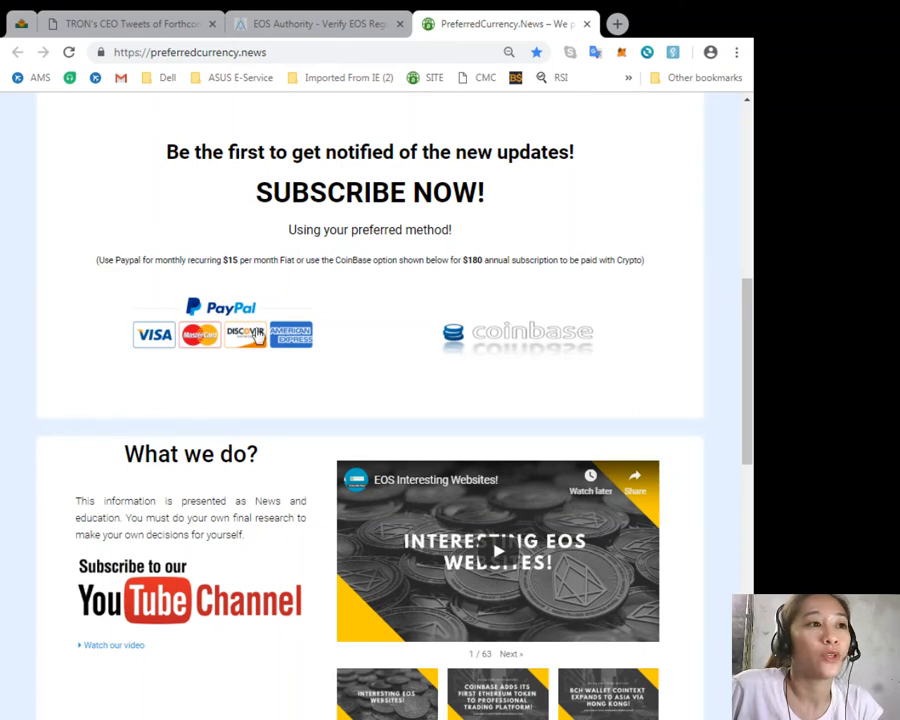
mouse_move(424, 320)
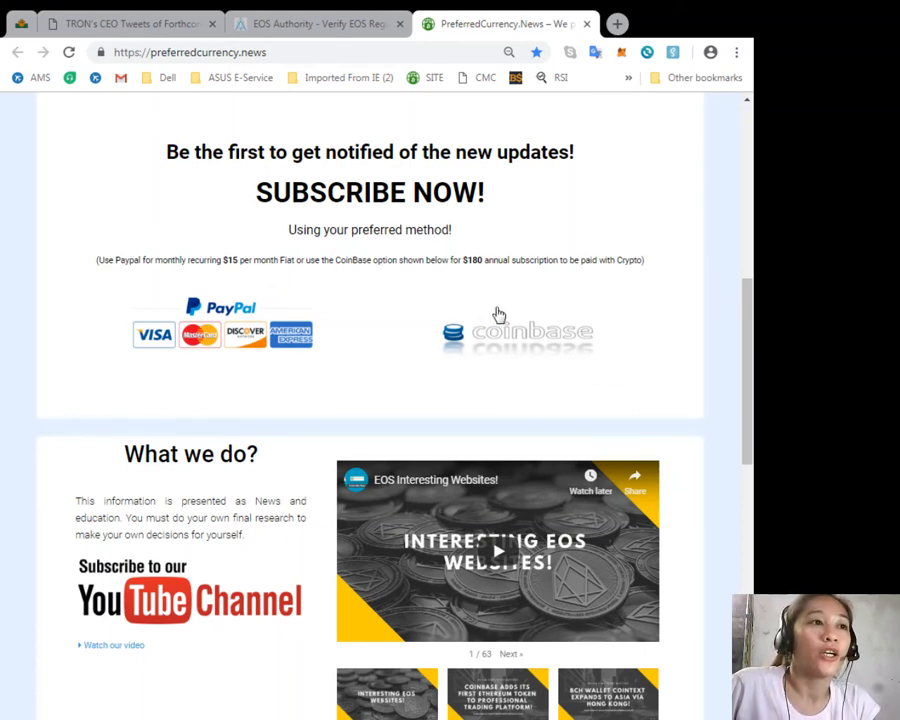
mouse_move(524, 318)
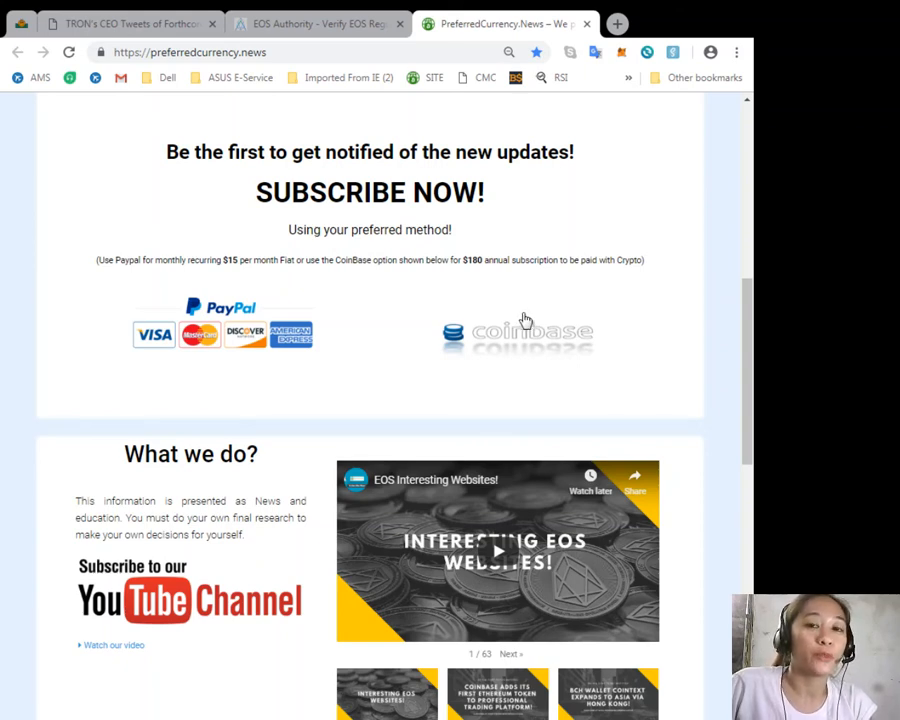
mouse_move(616, 350)
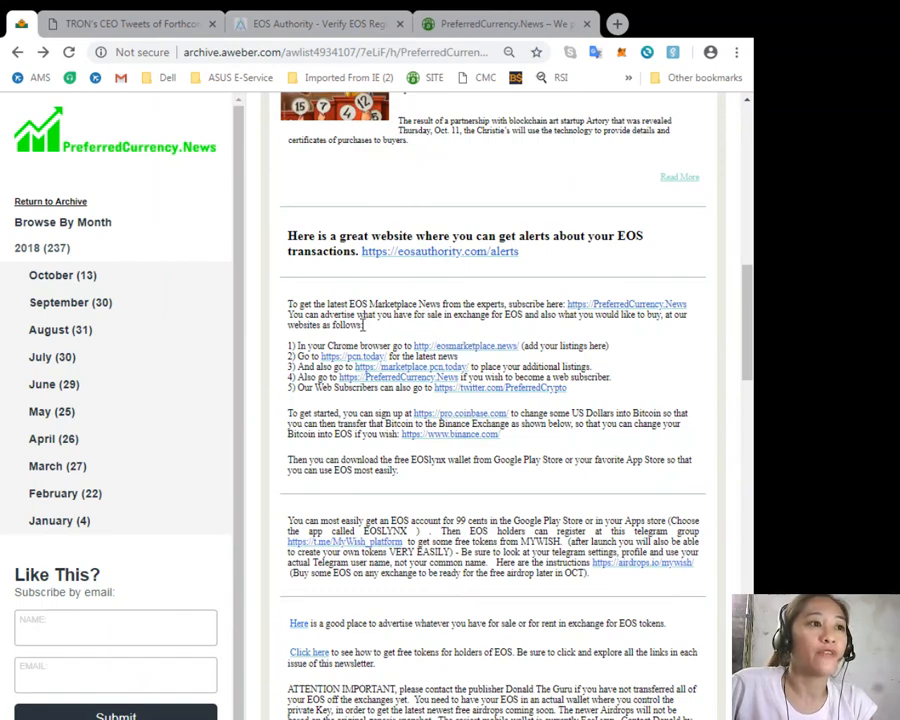
mouse_move(490, 334)
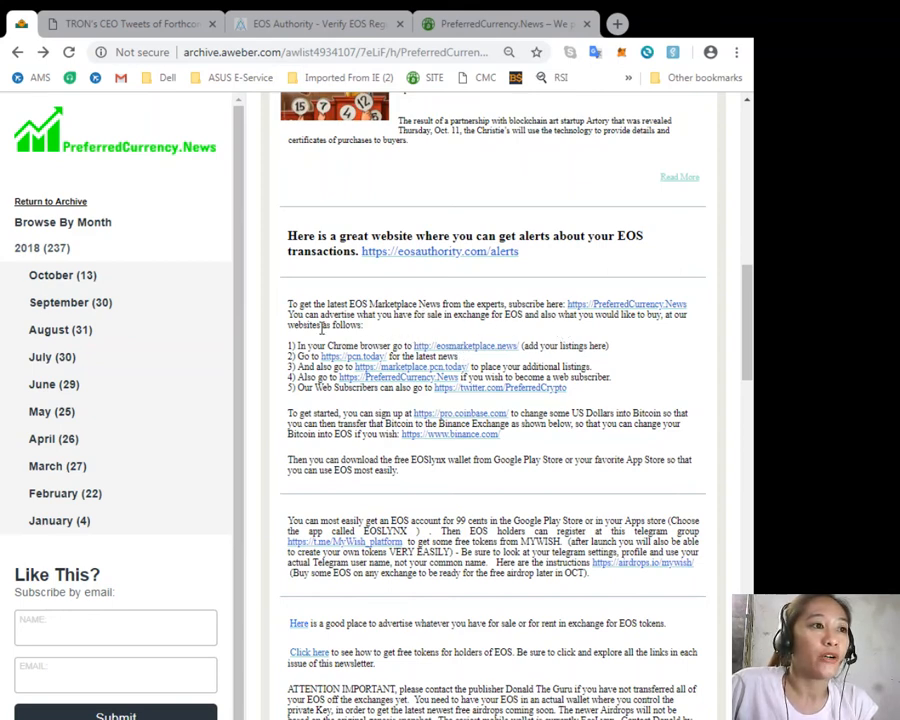
mouse_move(452, 356)
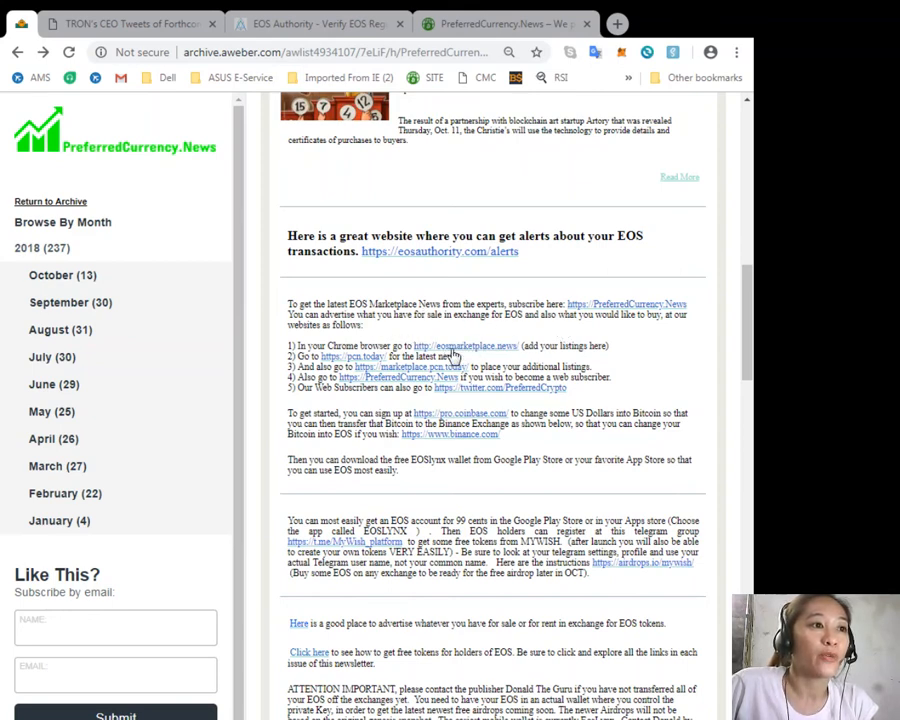
mouse_move(478, 364)
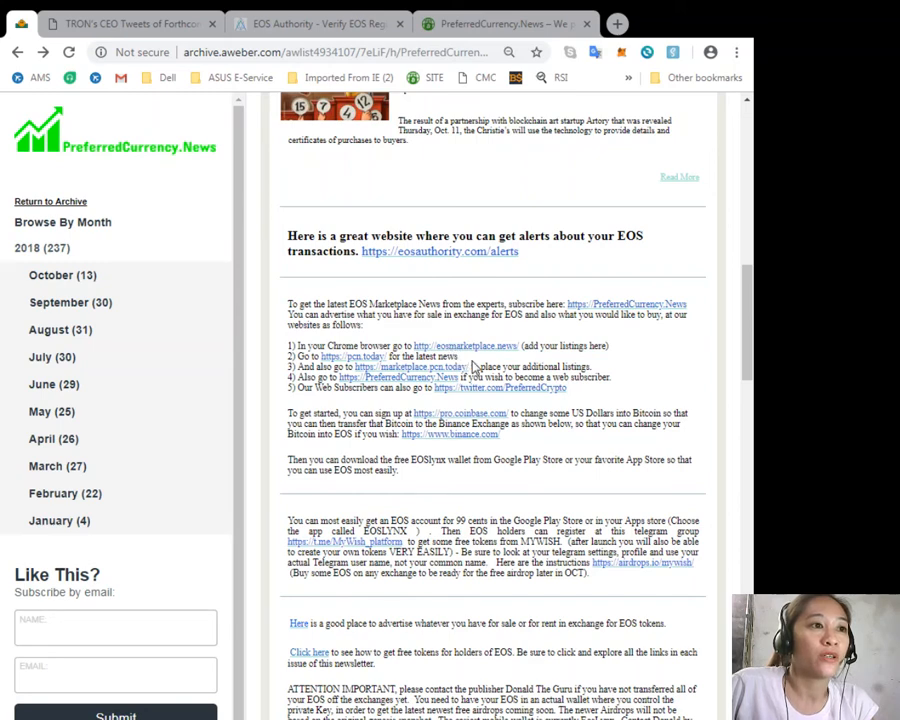
Follow the newsletter's eosmarketplace.news link to the EOS listings spreadsheet
left_click(466, 344)
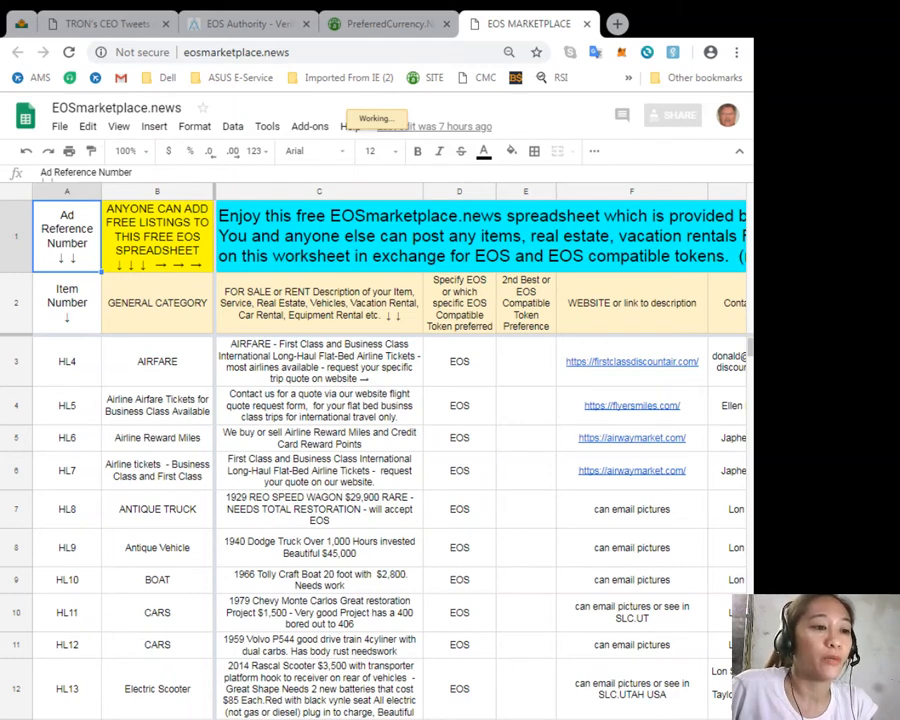
mouse_move(470, 500)
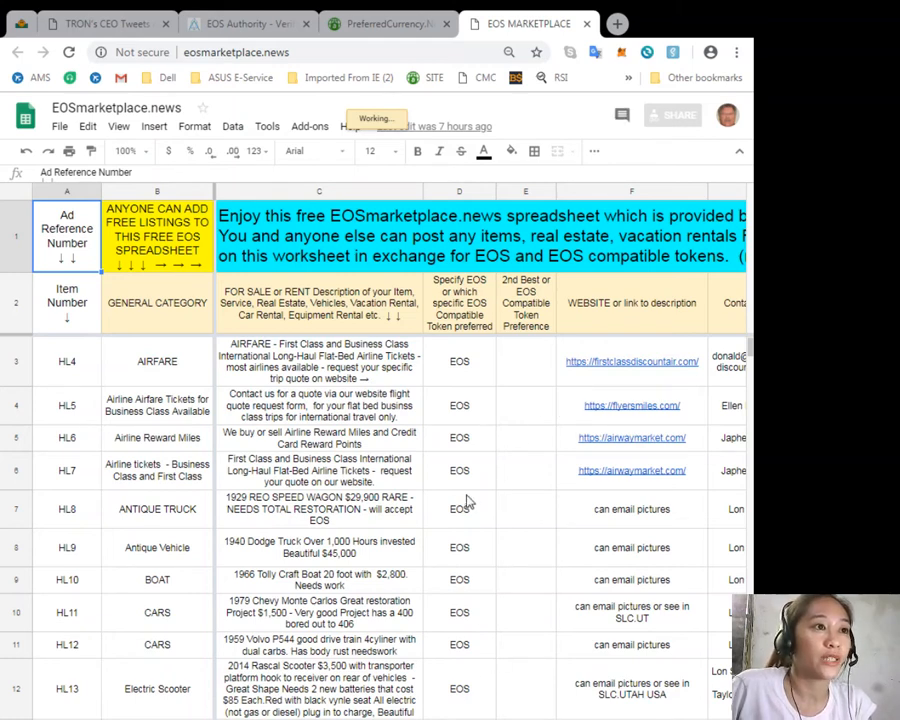
scroll("down", 3)
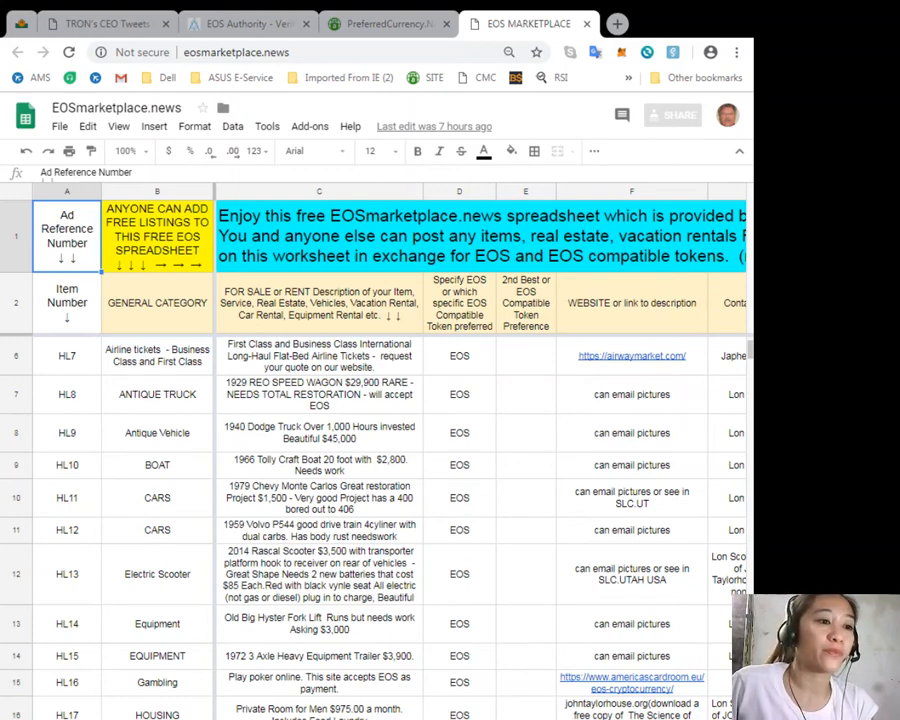
scroll("down", 3)
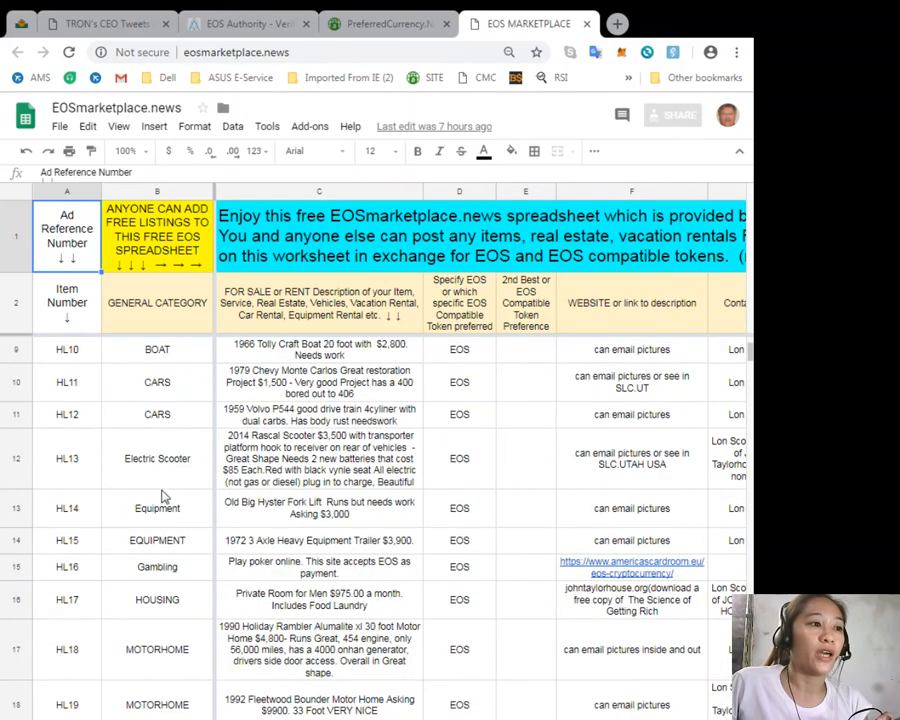
scroll("down", 3)
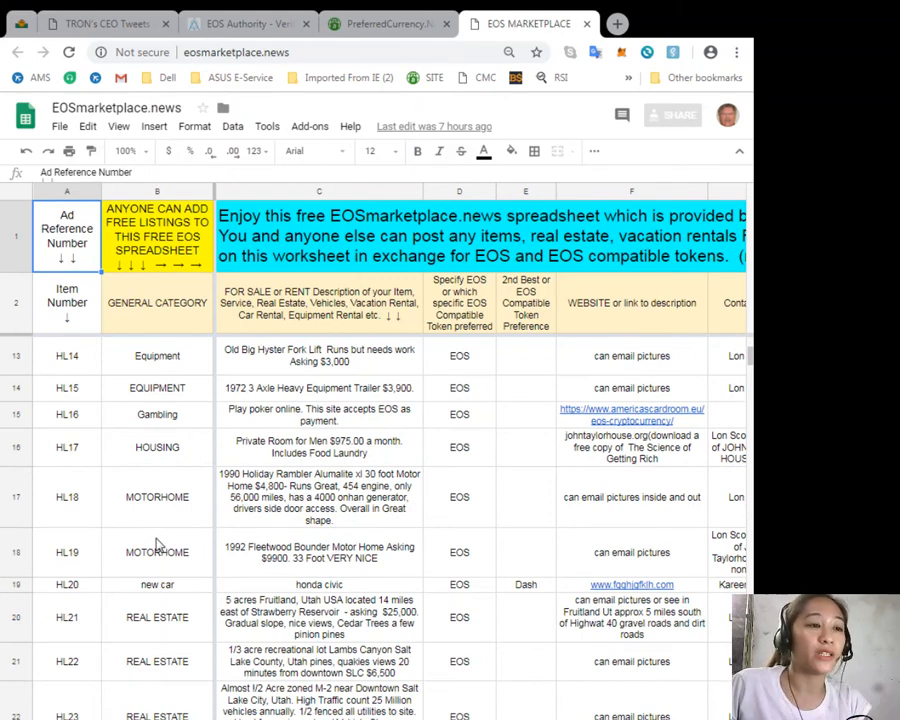
scroll("up", 3)
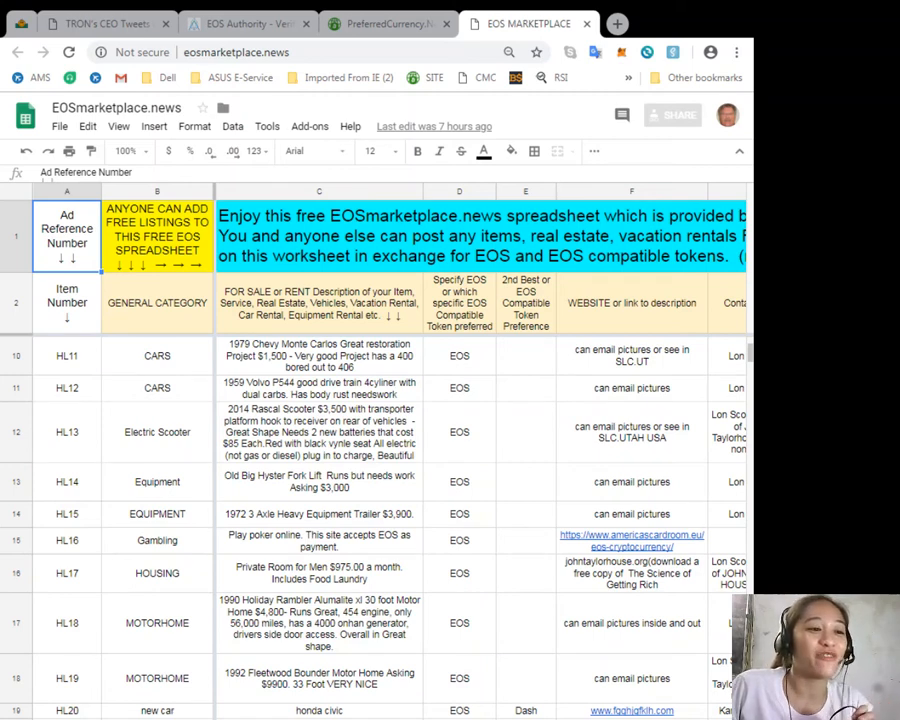
scroll("right", 3)
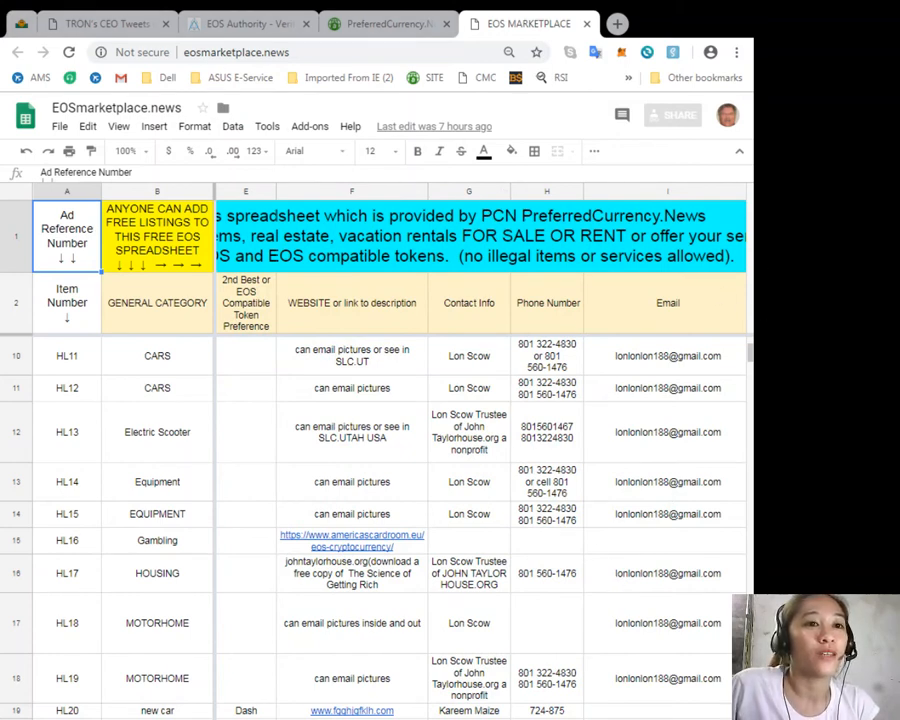
Switch back to the archive.aweber.com newsletter tab
left_click(388, 24)
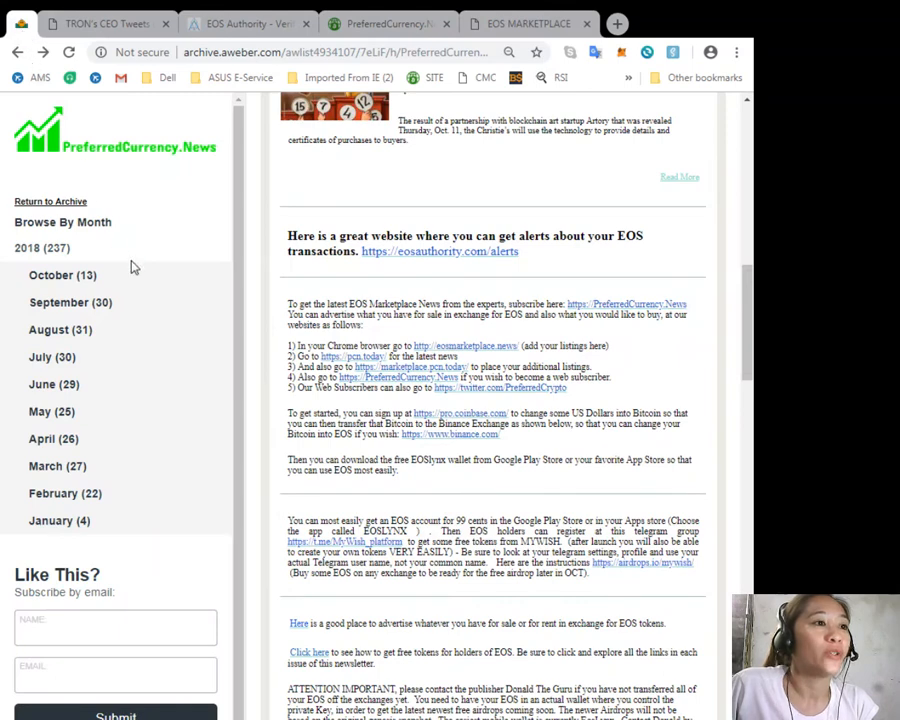
mouse_move(348, 368)
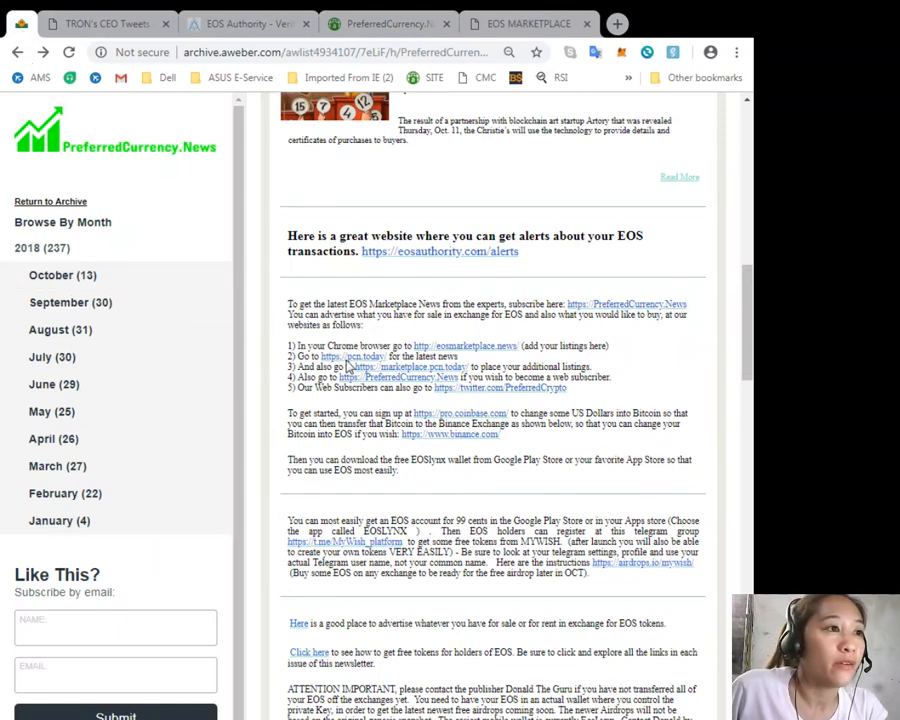
mouse_move(372, 378)
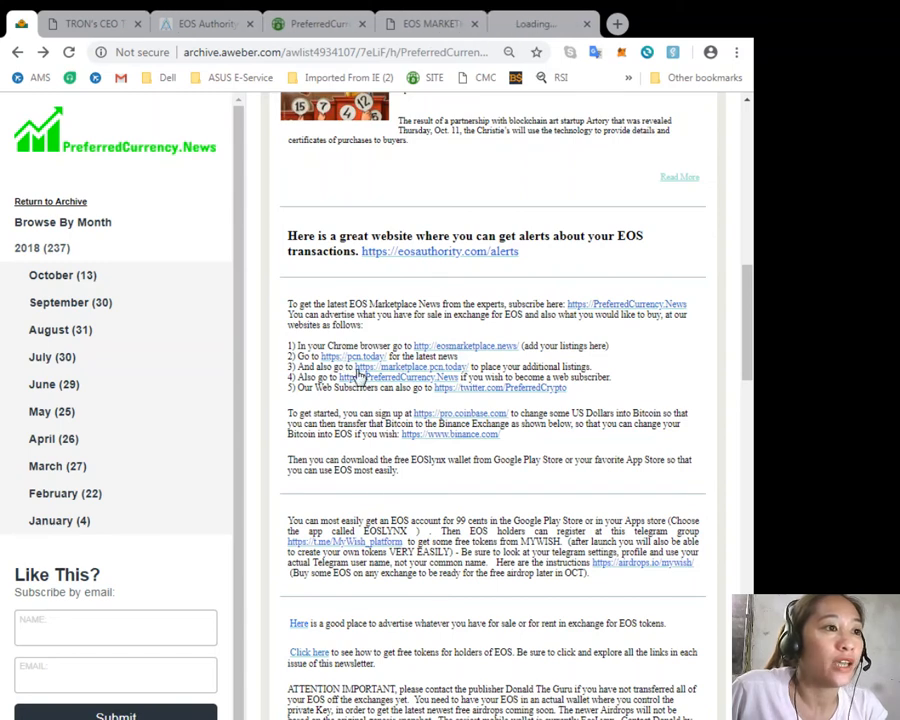
Follow the newsletter's pcn.today link and browse down the PCN homepage's latest crypto stories
left_click(352, 356)
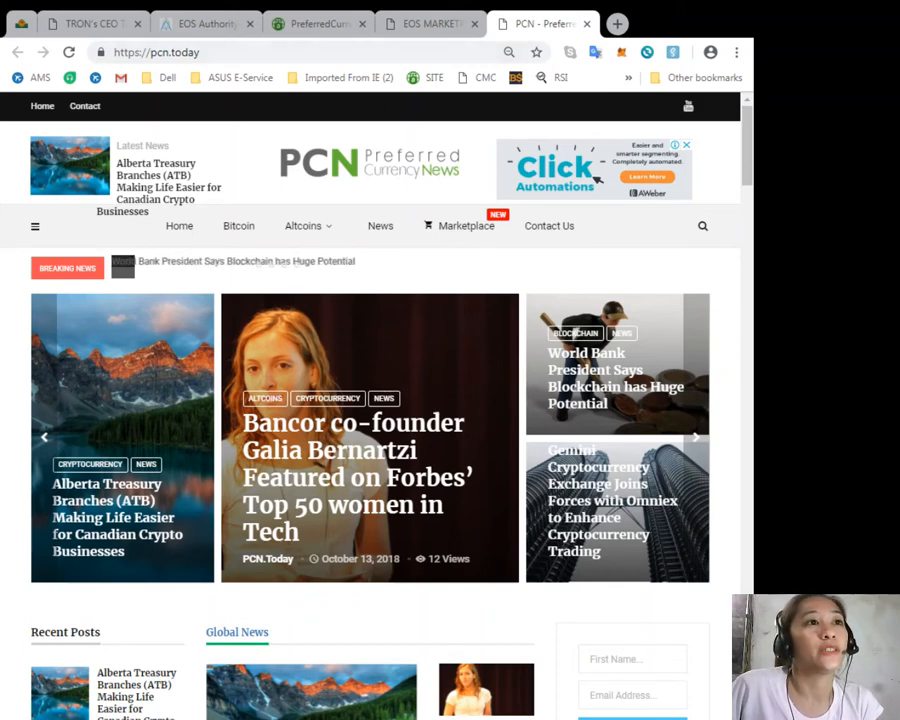
scroll("down", 3)
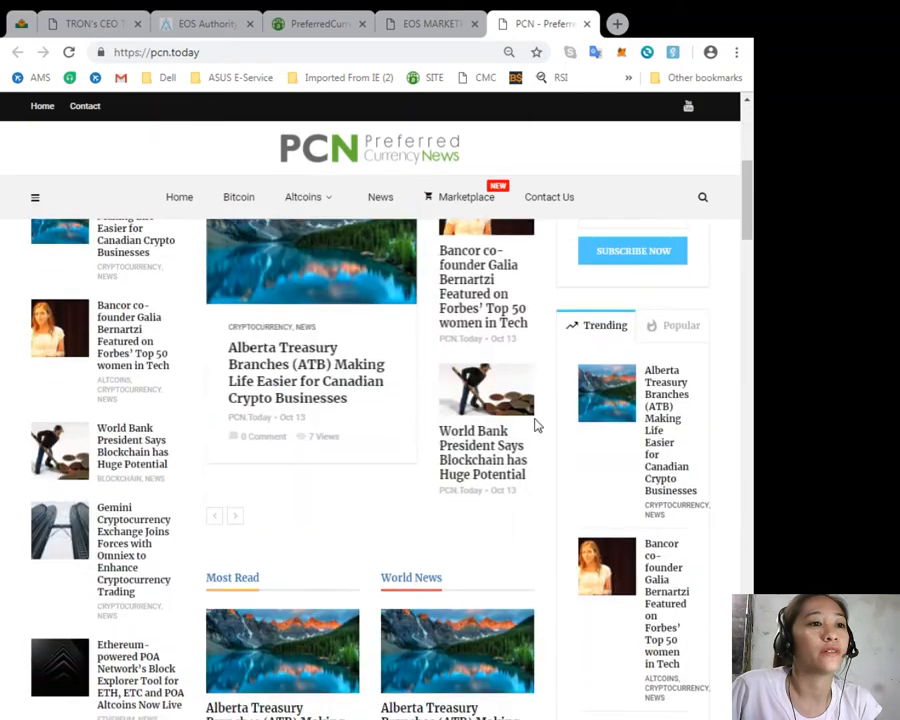
scroll("down", 3)
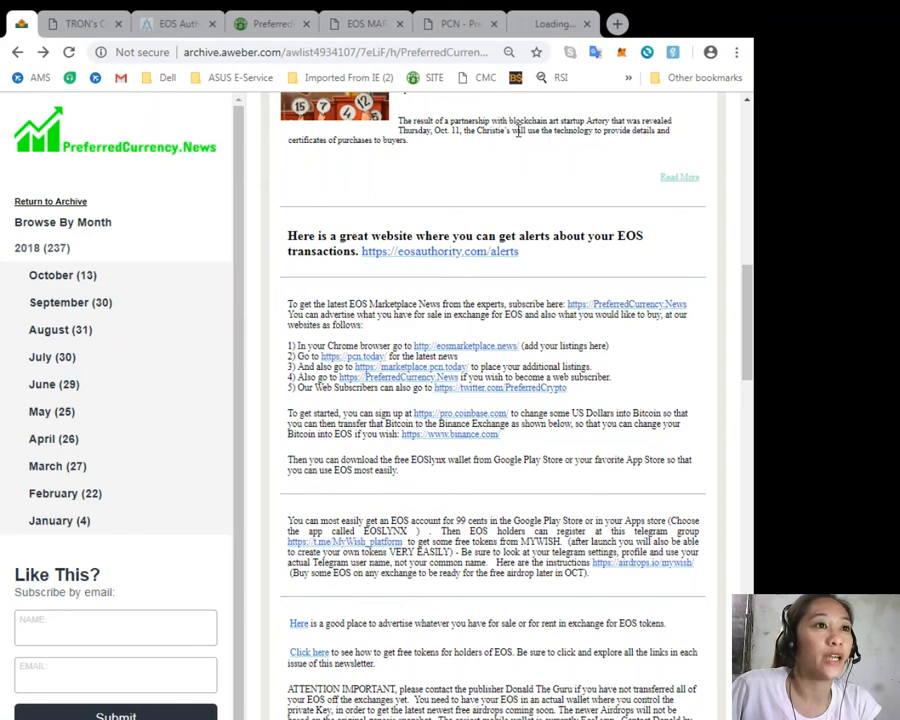
Follow the marketplace.pcn.today link and look over the Marketplace's top categories
left_click(398, 366)
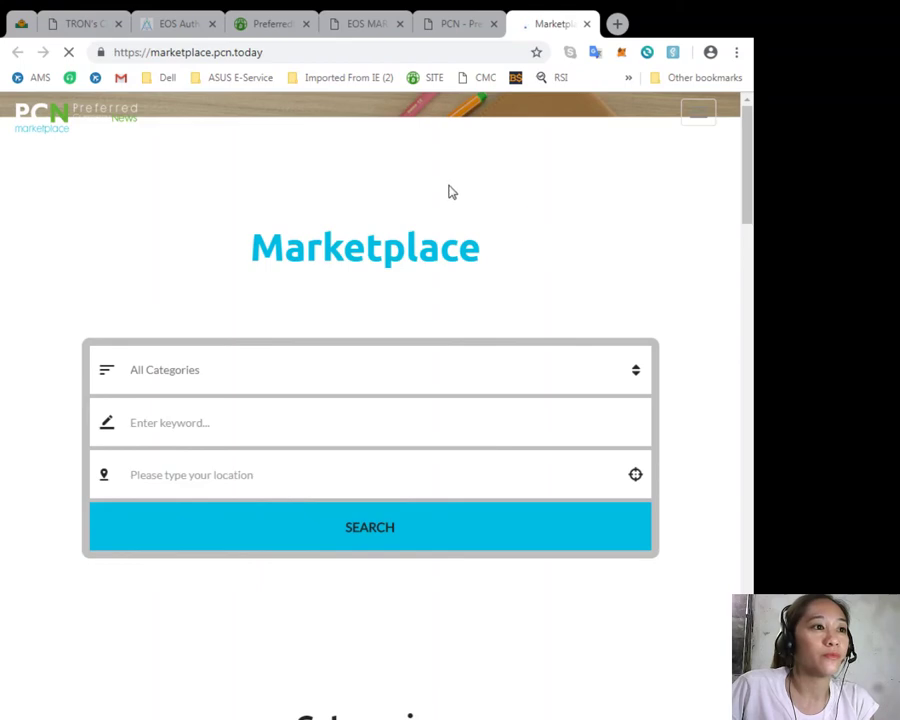
scroll("up", 3)
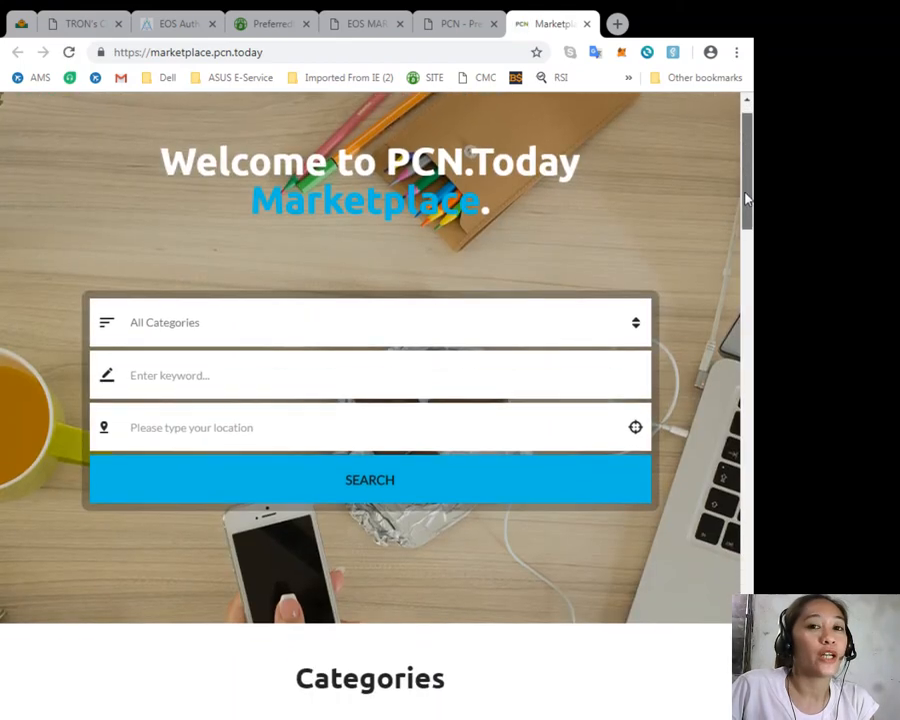
scroll("down", 3)
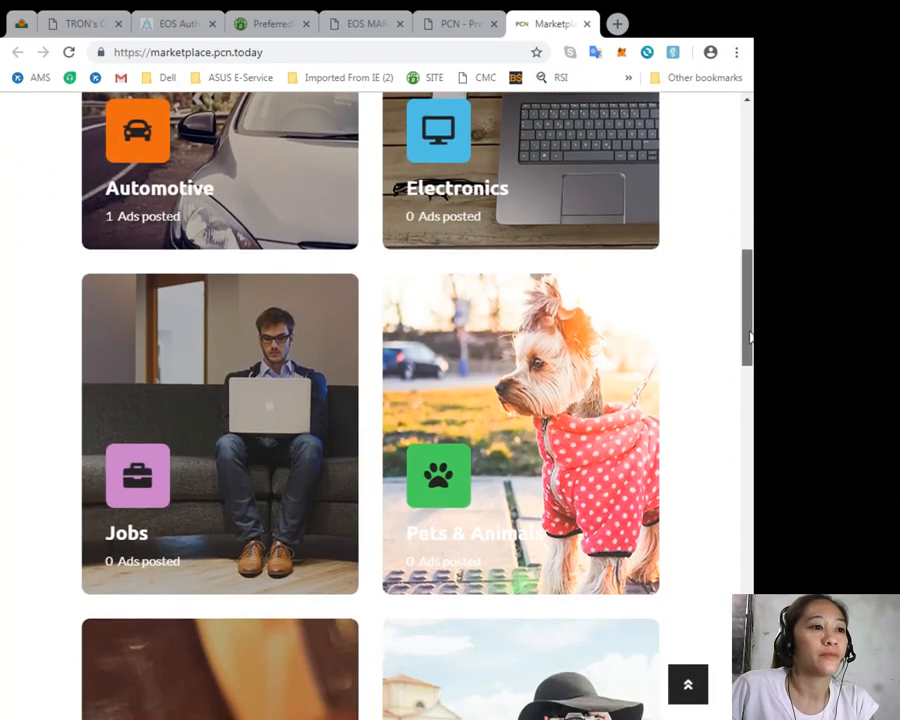
scroll("up", 3)
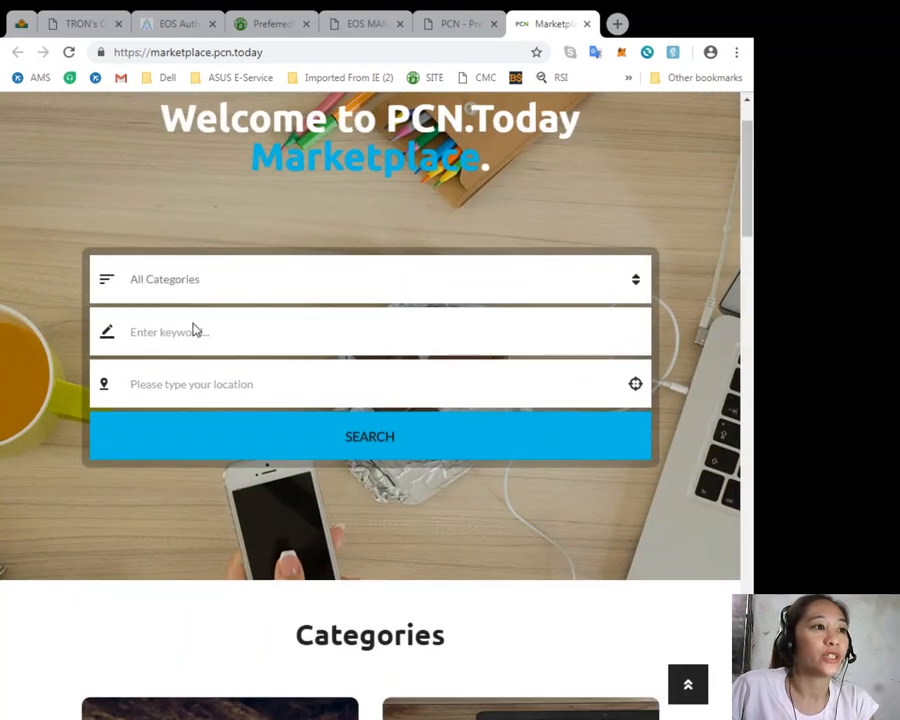
mouse_move(252, 302)
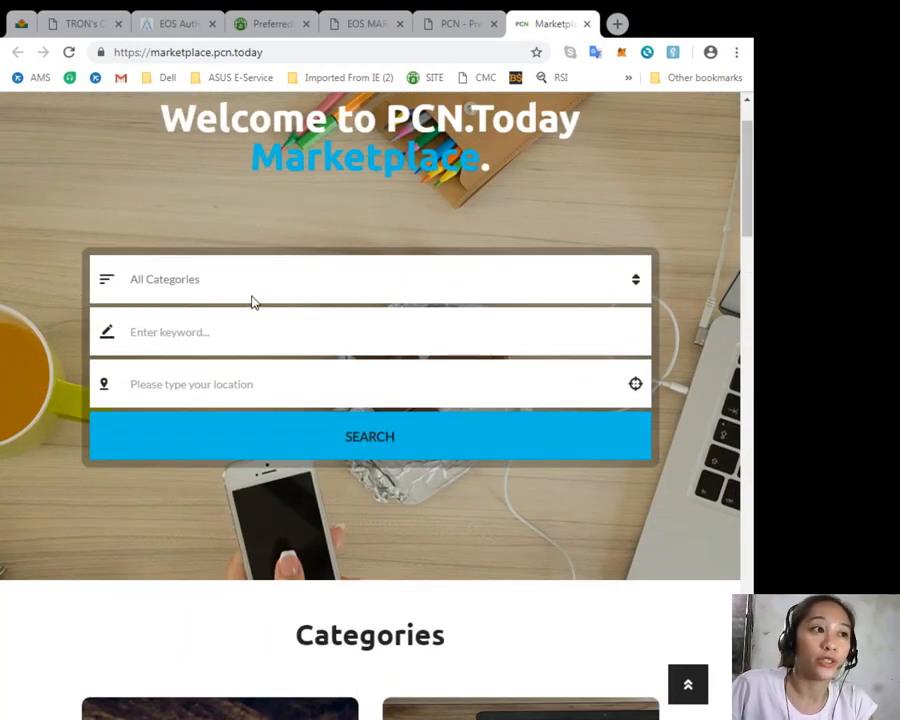
mouse_move(252, 504)
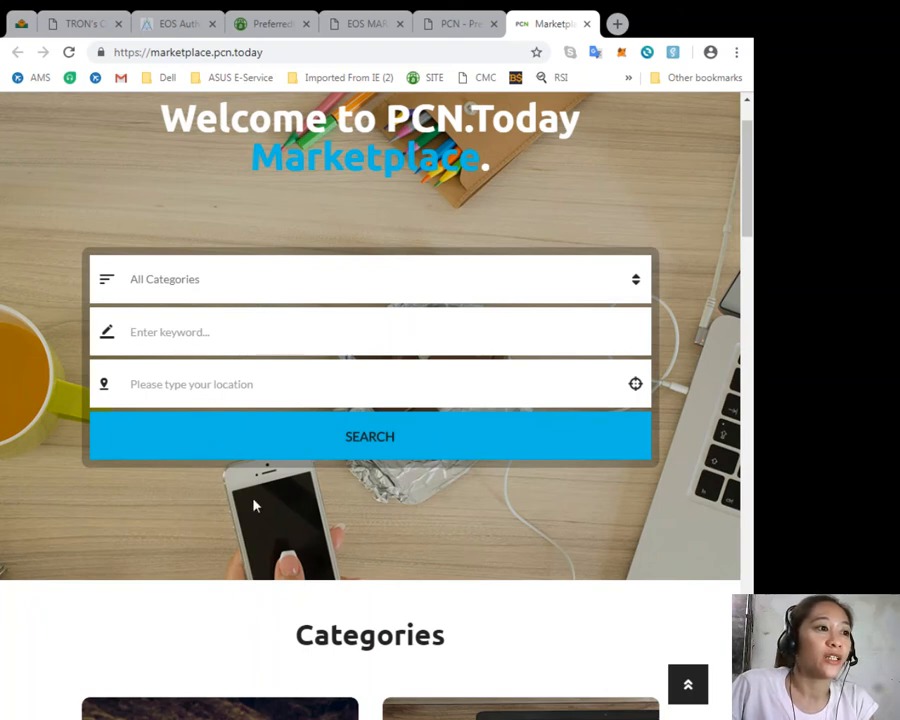
mouse_move(256, 500)
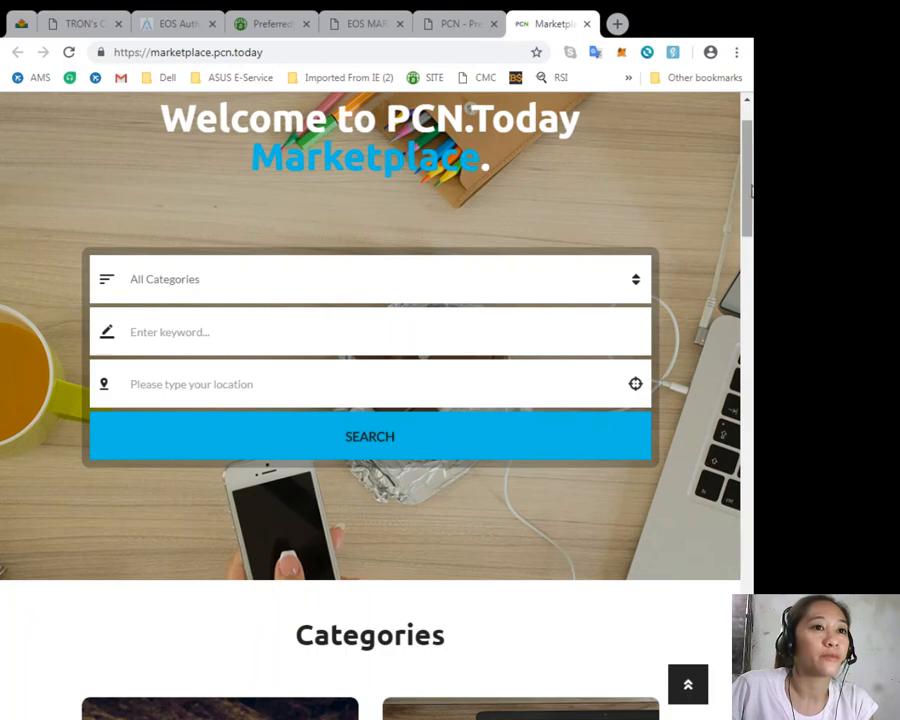
Browse down through the PCN.Today Marketplace advertisements
scroll("down", 3)
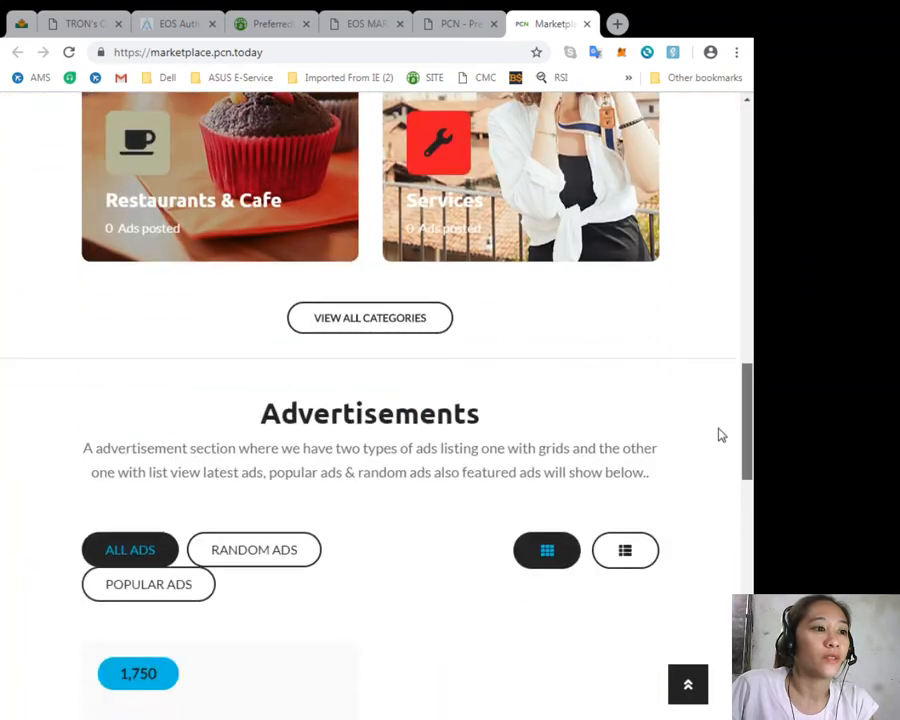
scroll("down", 3)
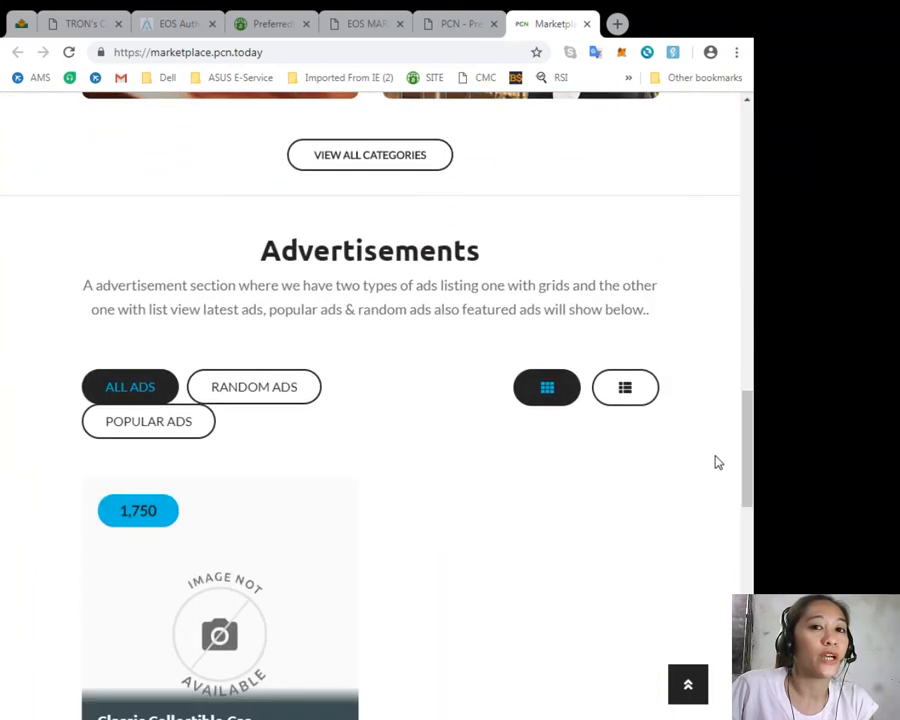
scroll("down", 3)
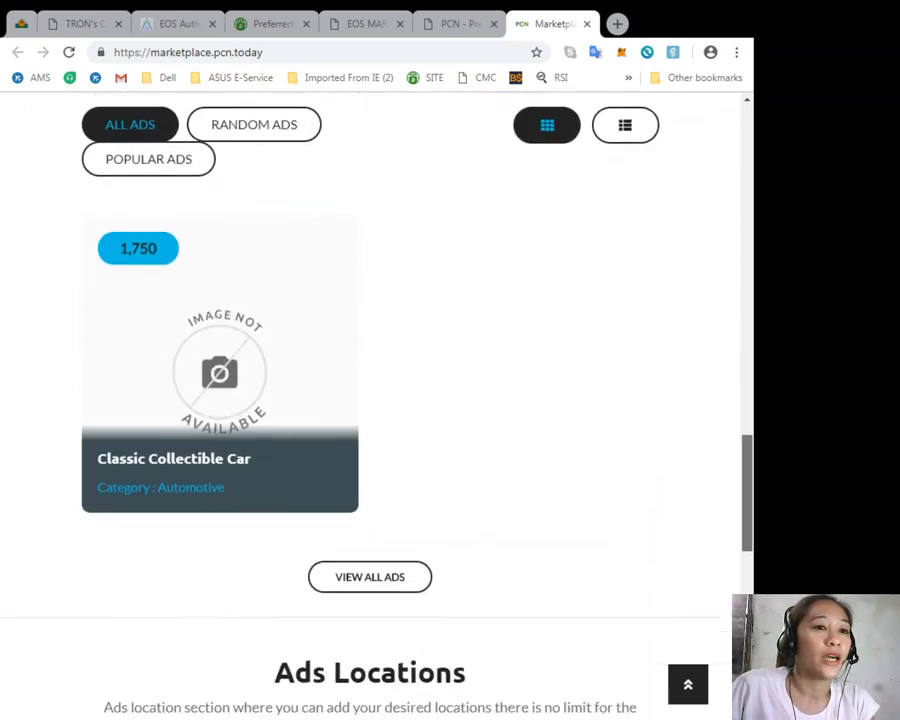
scroll("down", 3)
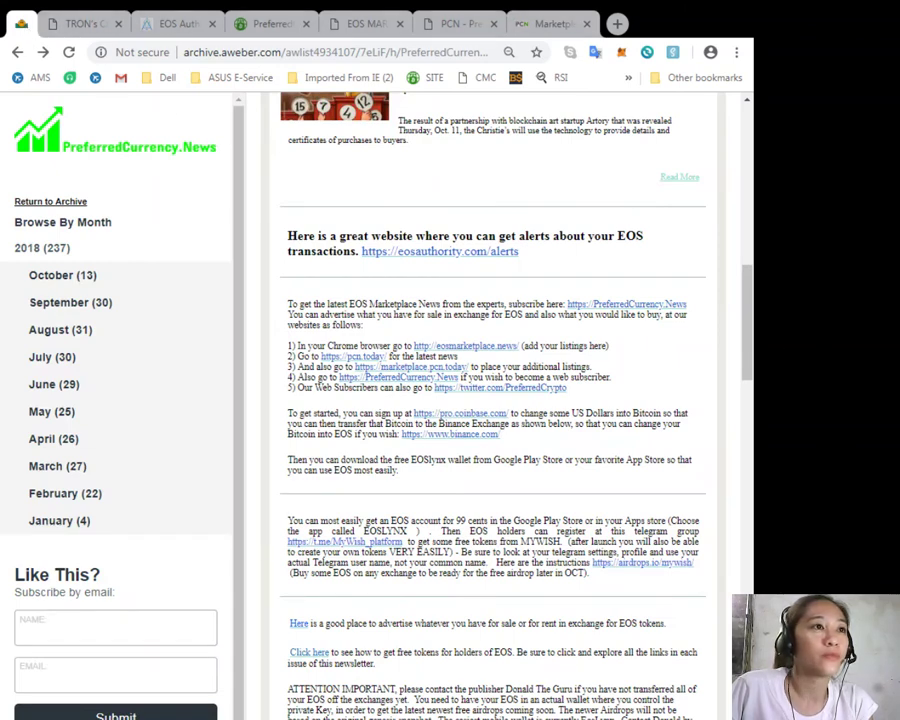
left_click(270, 24)
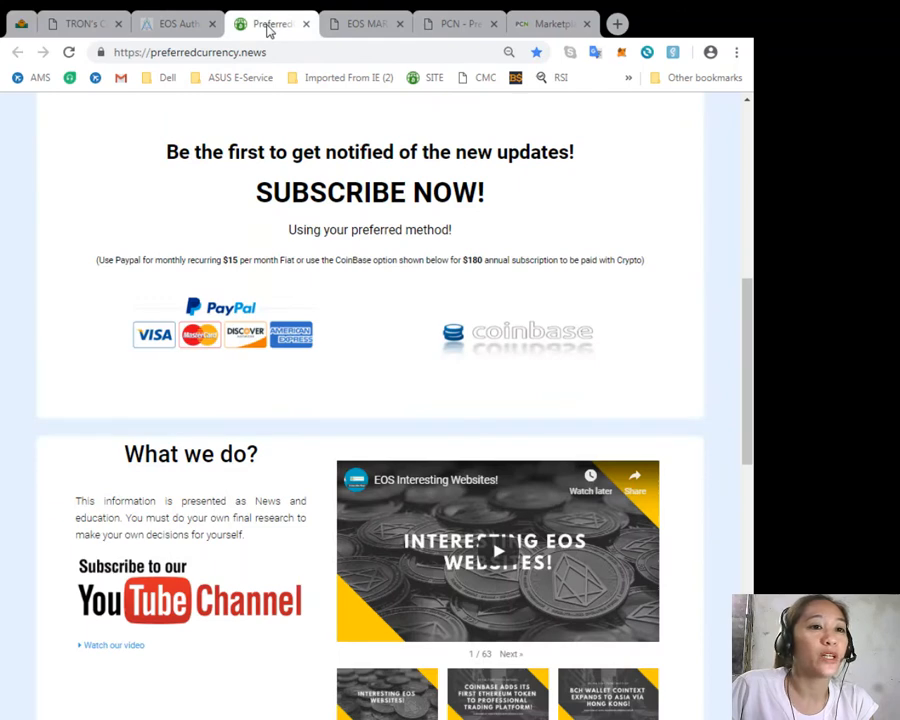
scroll("up", 3)
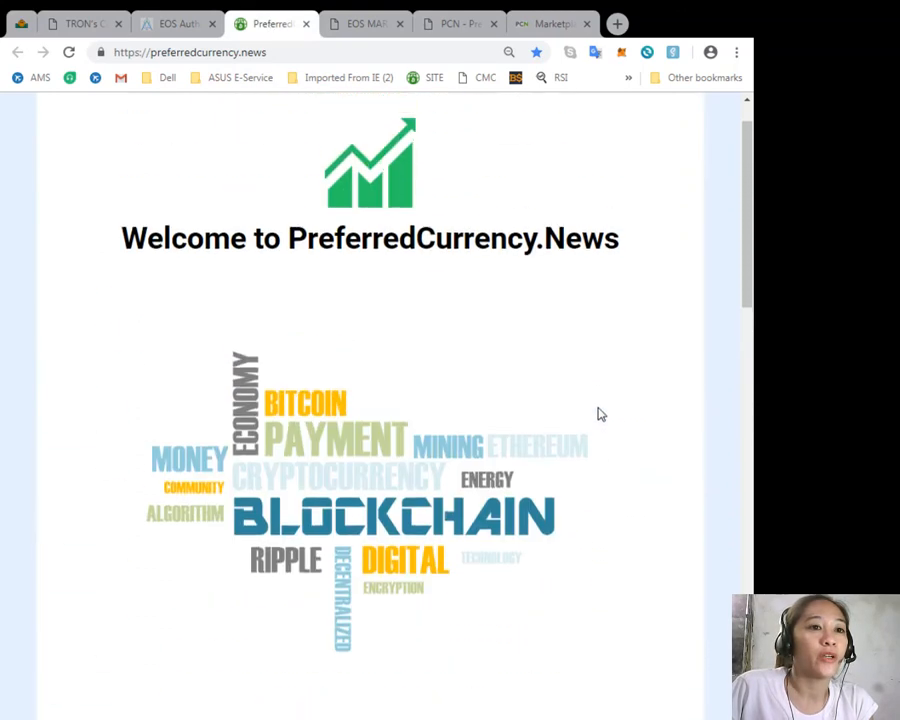
scroll("up", 3)
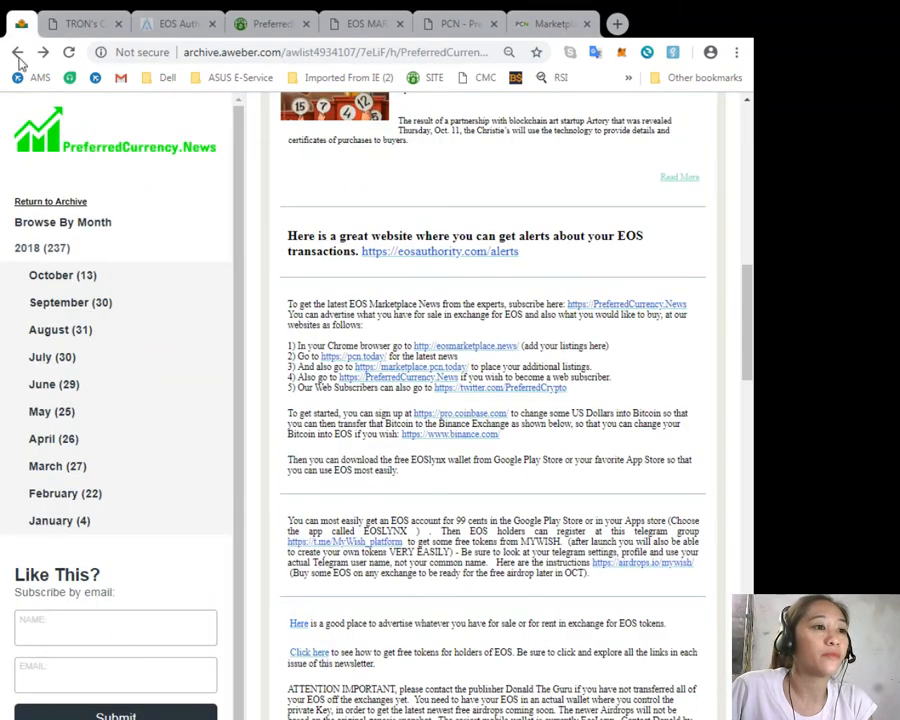
mouse_move(658, 568)
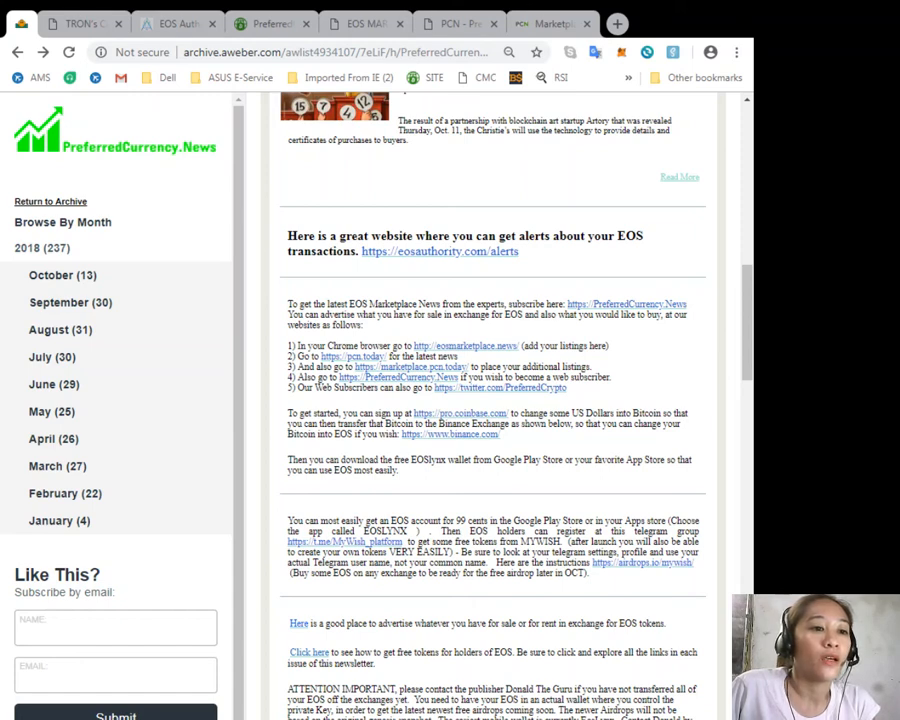
scroll("down", 3)
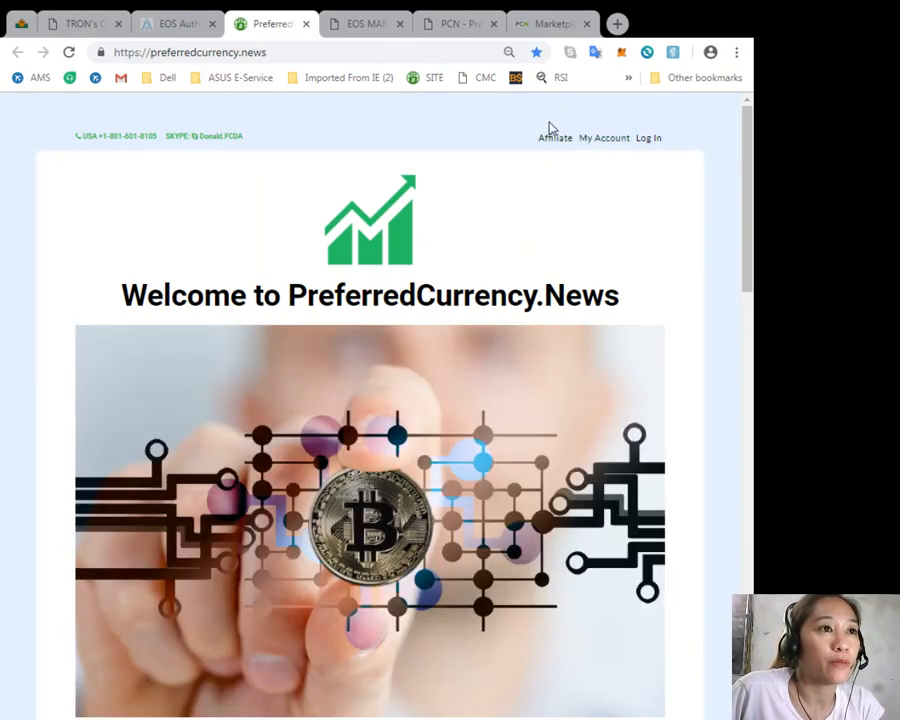
mouse_move(566, 152)
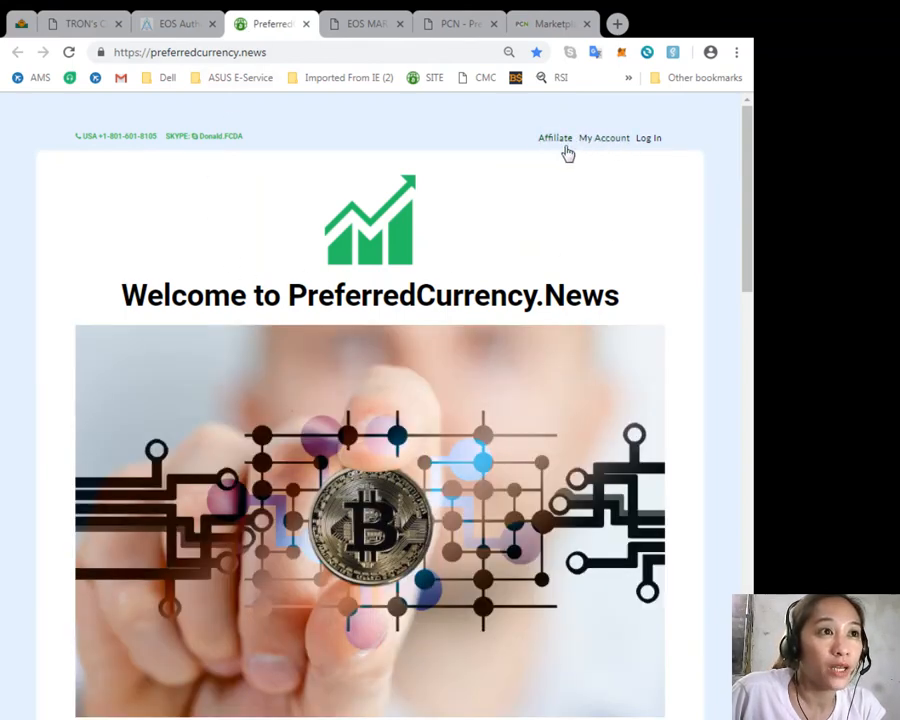
mouse_move(576, 128)
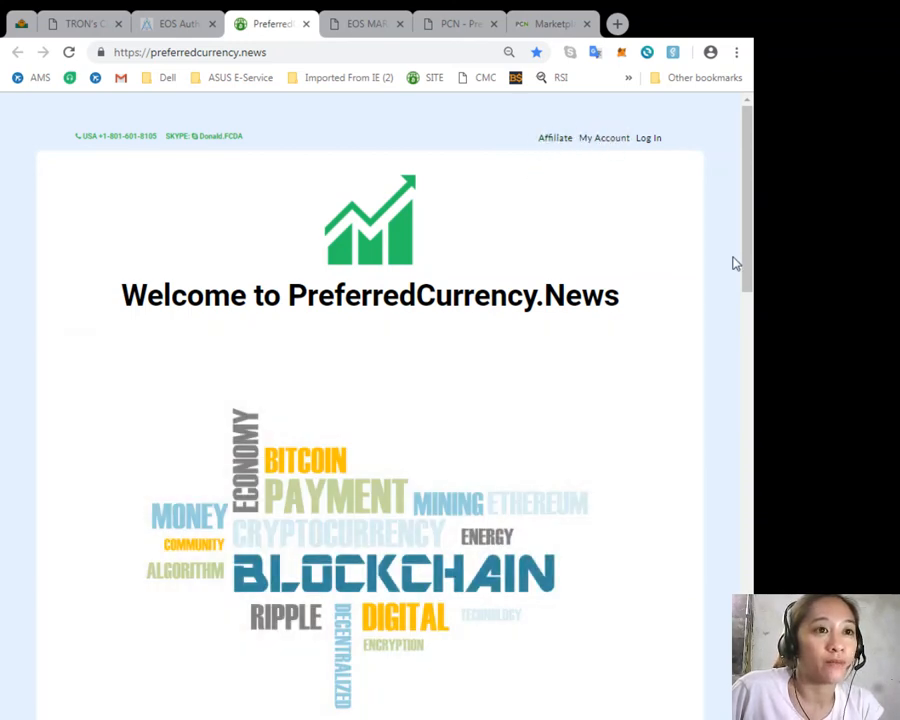
Scroll the PreferredCurrency.News home page down to the Subscribe section and back to the bitcoin banner
scroll("down", 3)
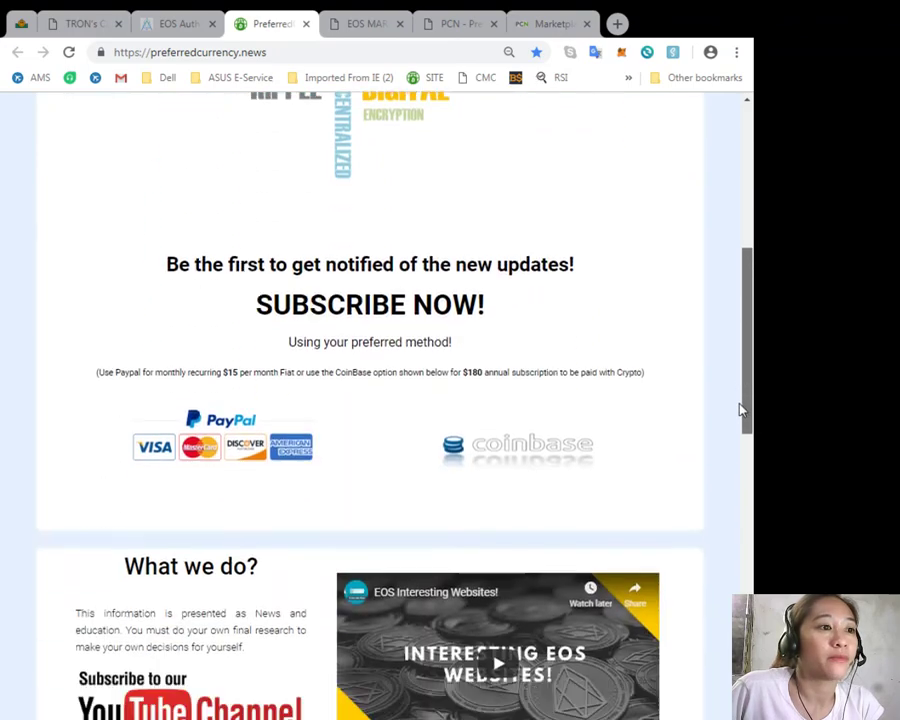
scroll("up", 3)
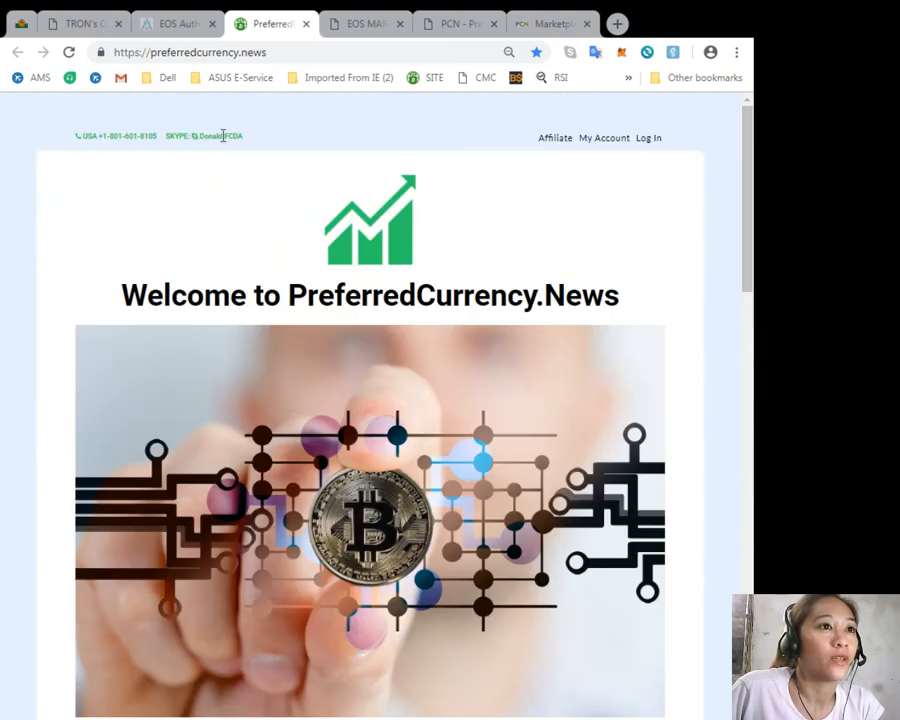